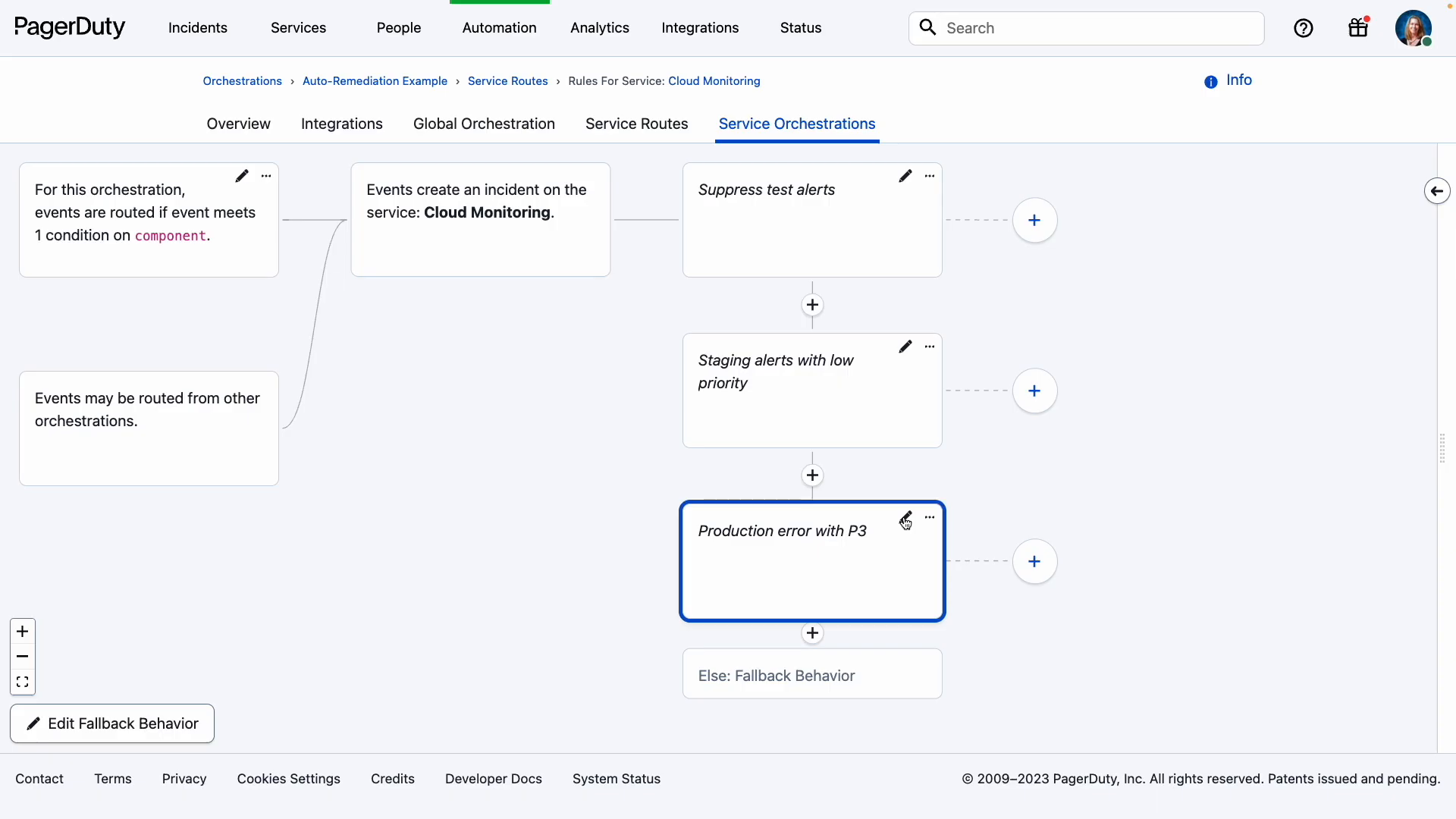
- Enable a webhook on the Production error with P3 rule alongside its automation action
{"action": "left_click", "coordinate": [904, 518]}
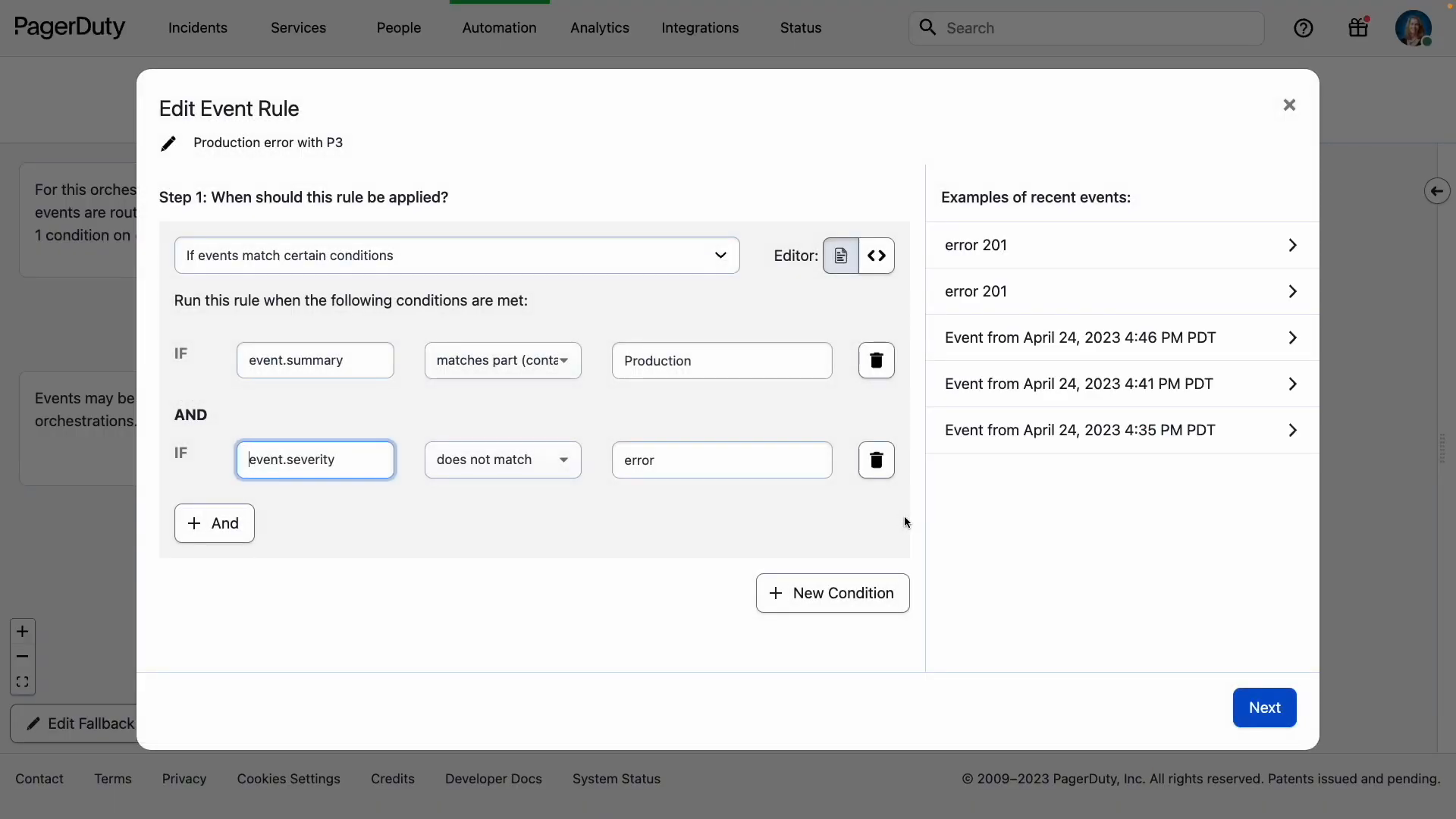
{"action": "left_click", "coordinate": [1264, 707]}
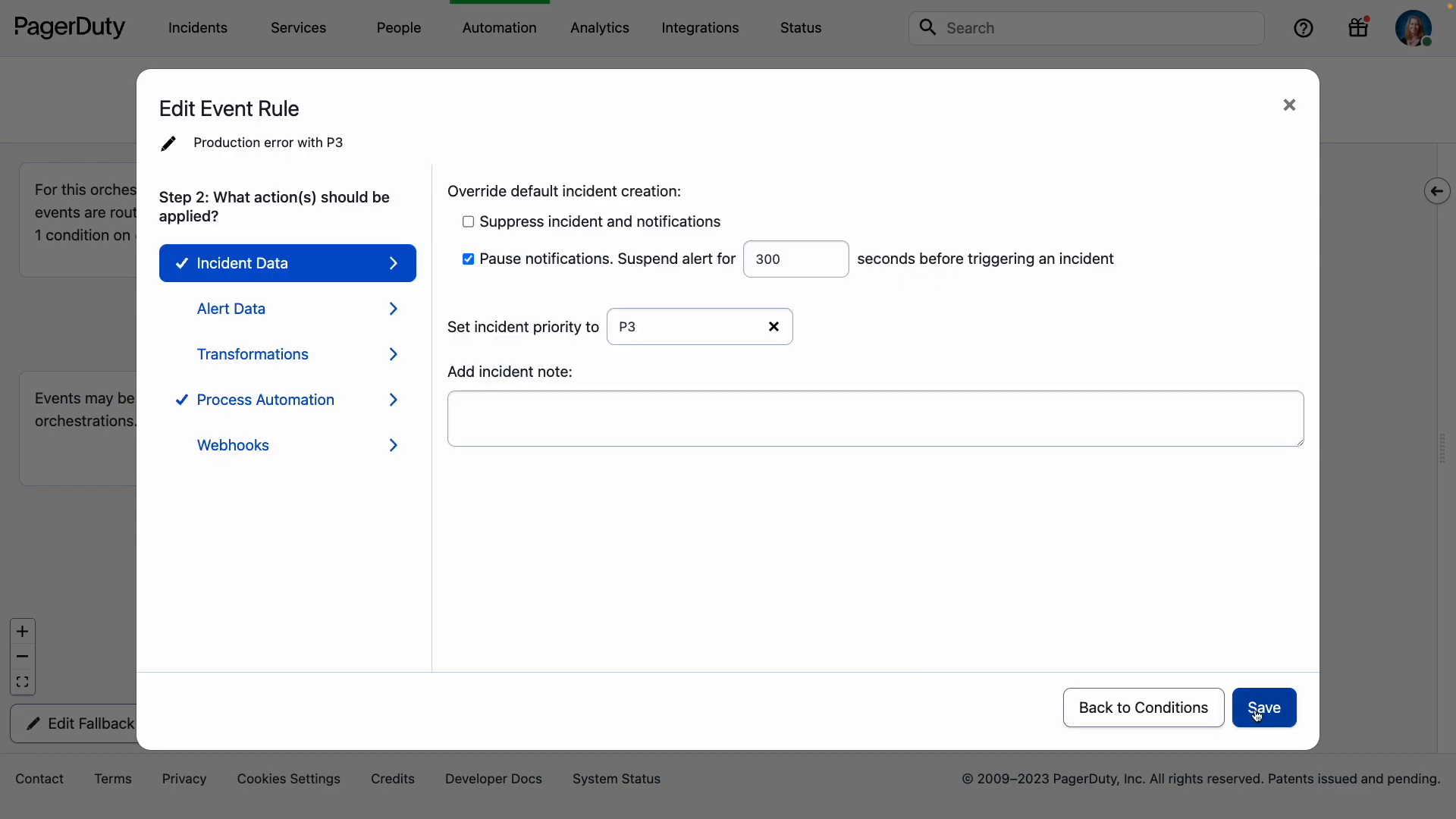
{"action": "left_click", "coordinate": [265, 400]}
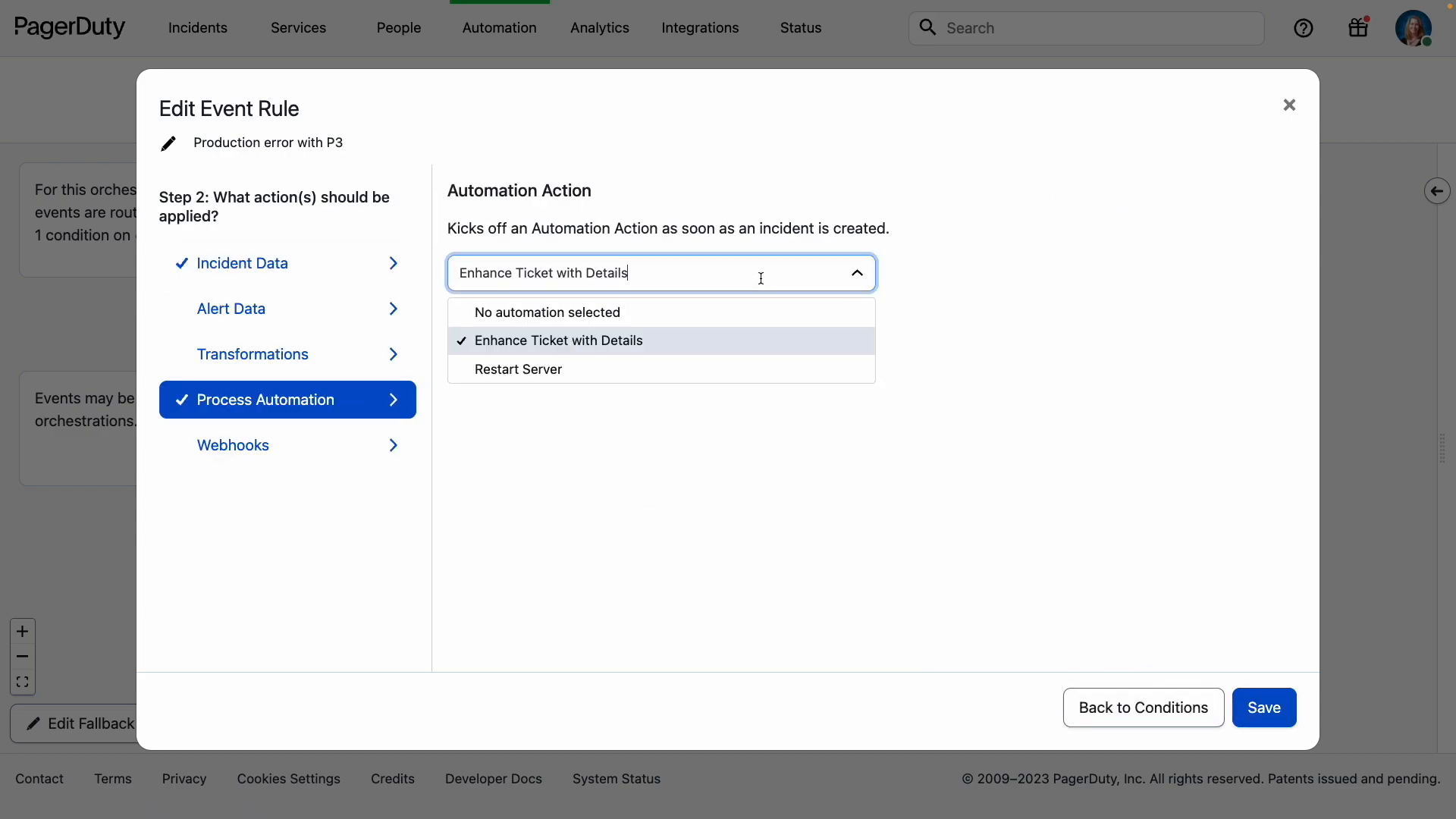
{"action": "left_click", "coordinate": [233, 445]}
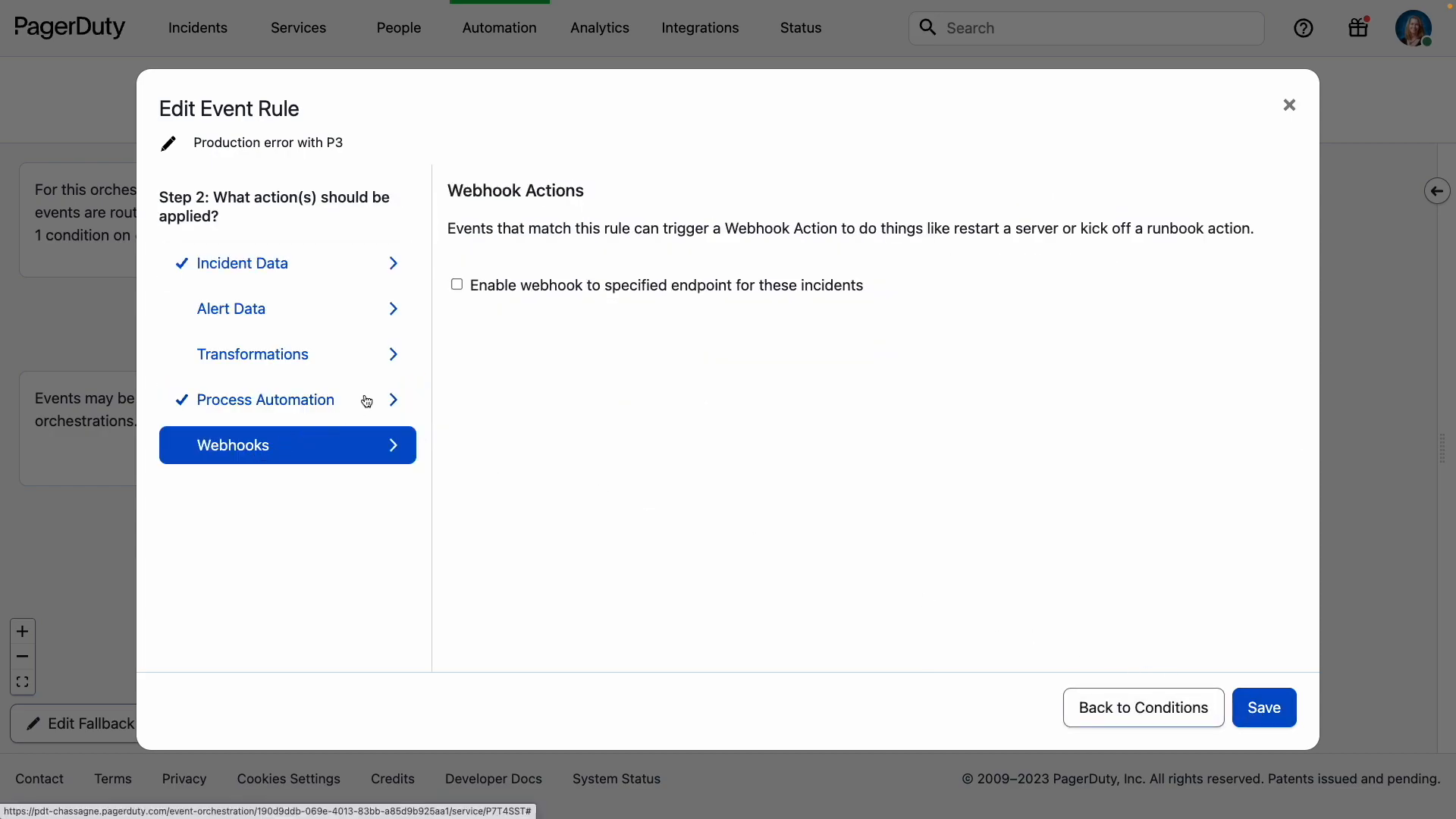
{"action": "left_click", "coordinate": [456, 284]}
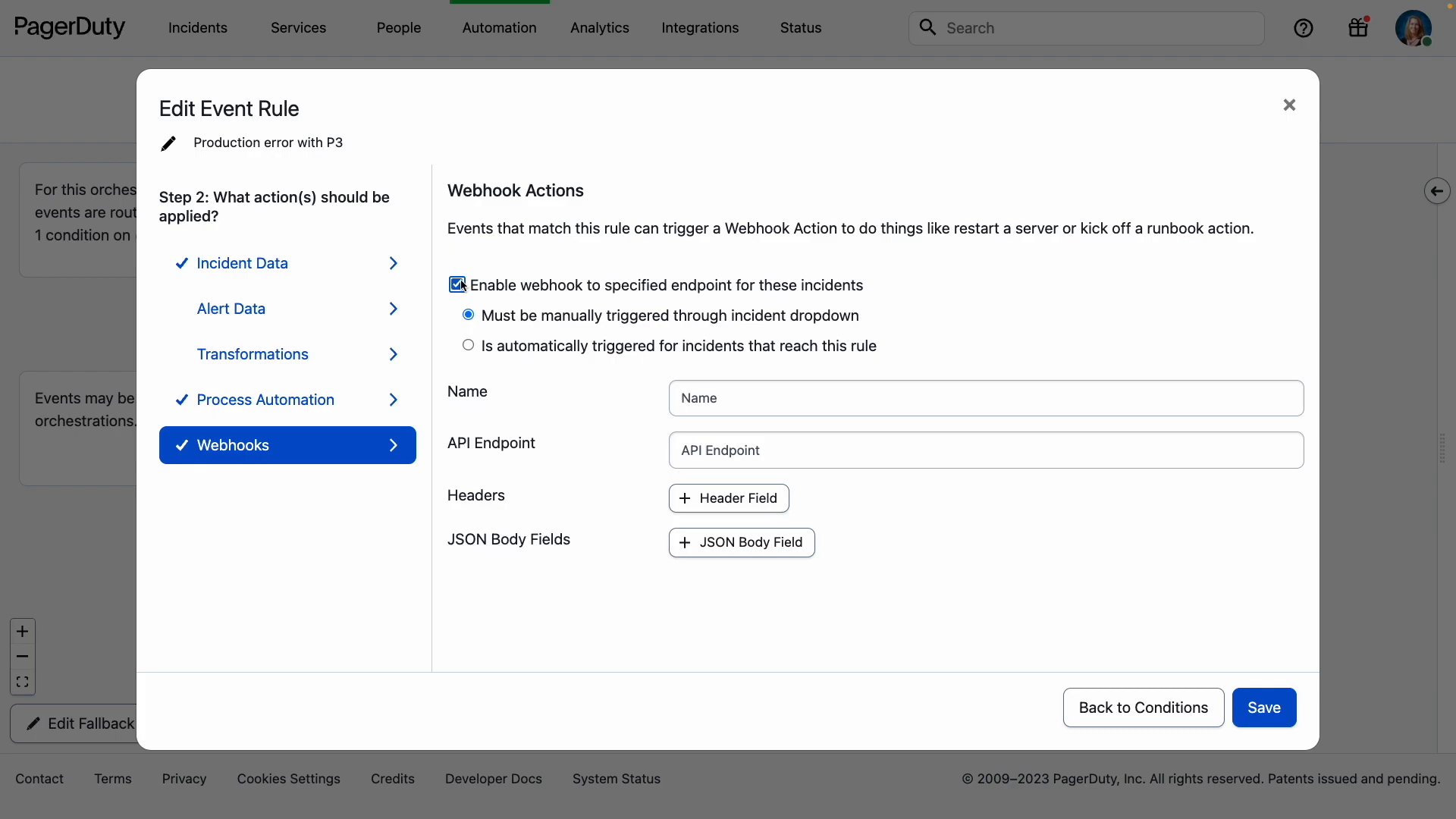
{"action": "mouse_move", "coordinate": [293, 271]}
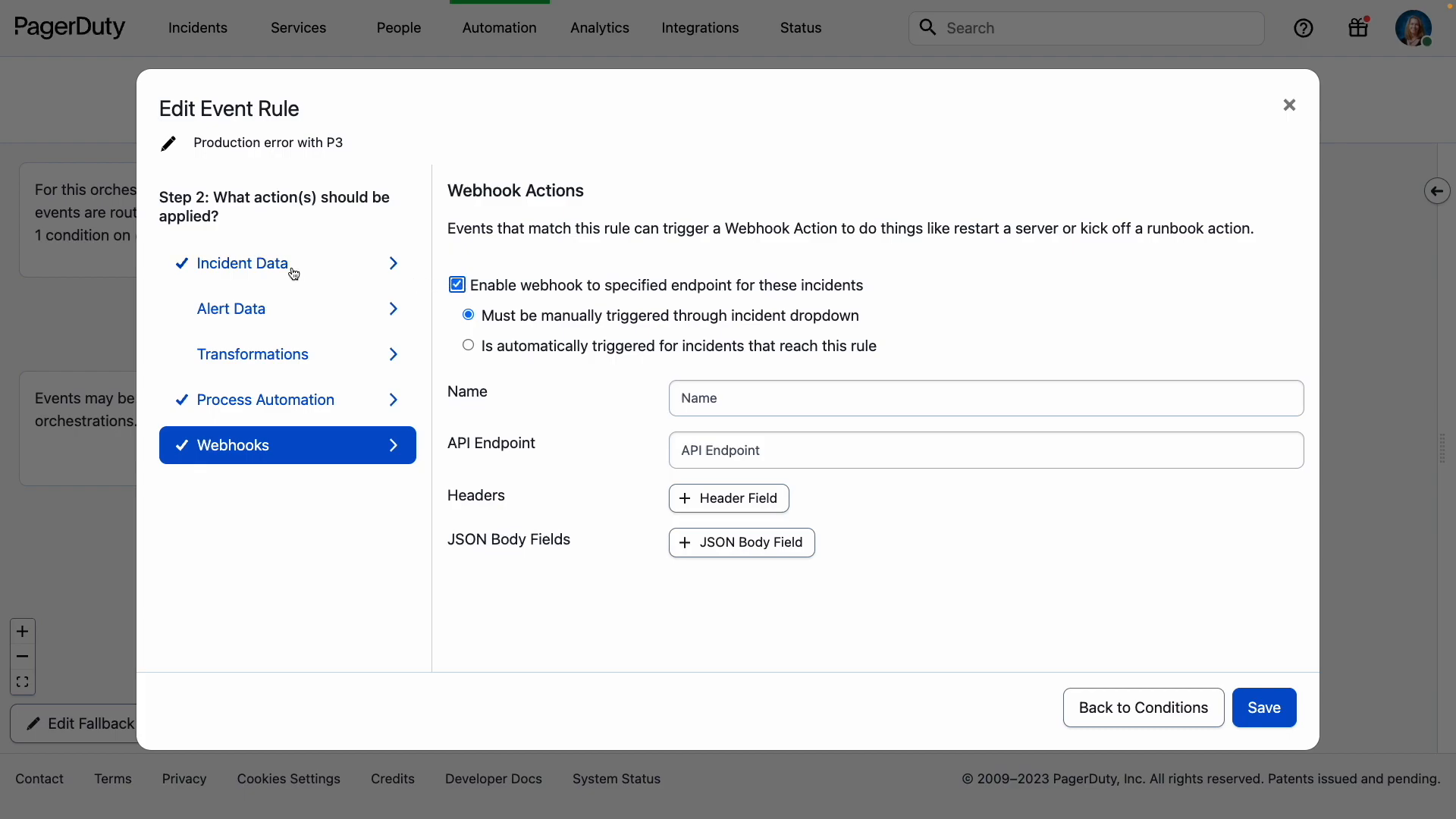
- Stop pausing notifications before incidents trigger, then save the event rule
{"action": "left_click", "coordinate": [242, 263]}
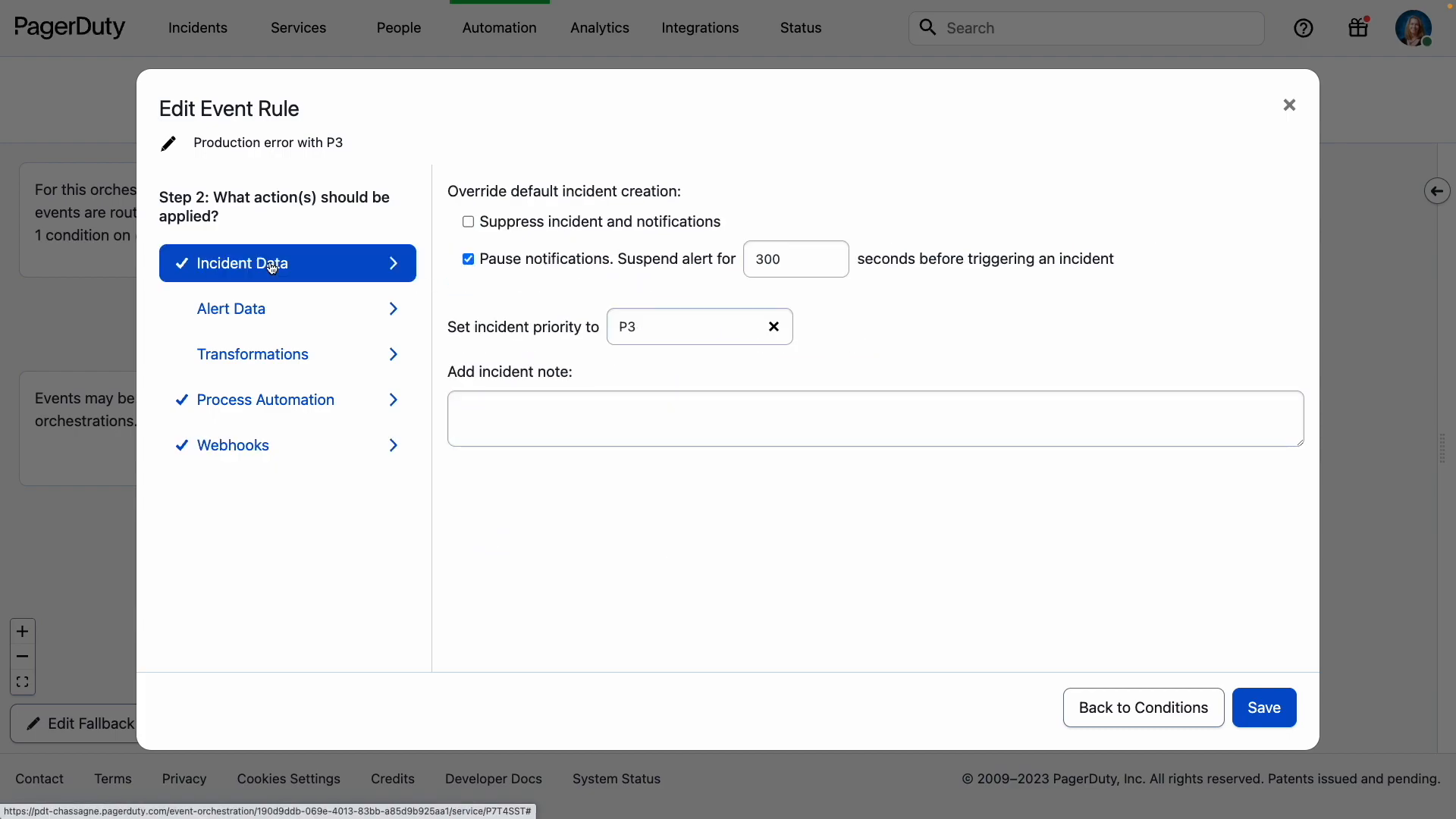
{"action": "left_click", "coordinate": [468, 258]}
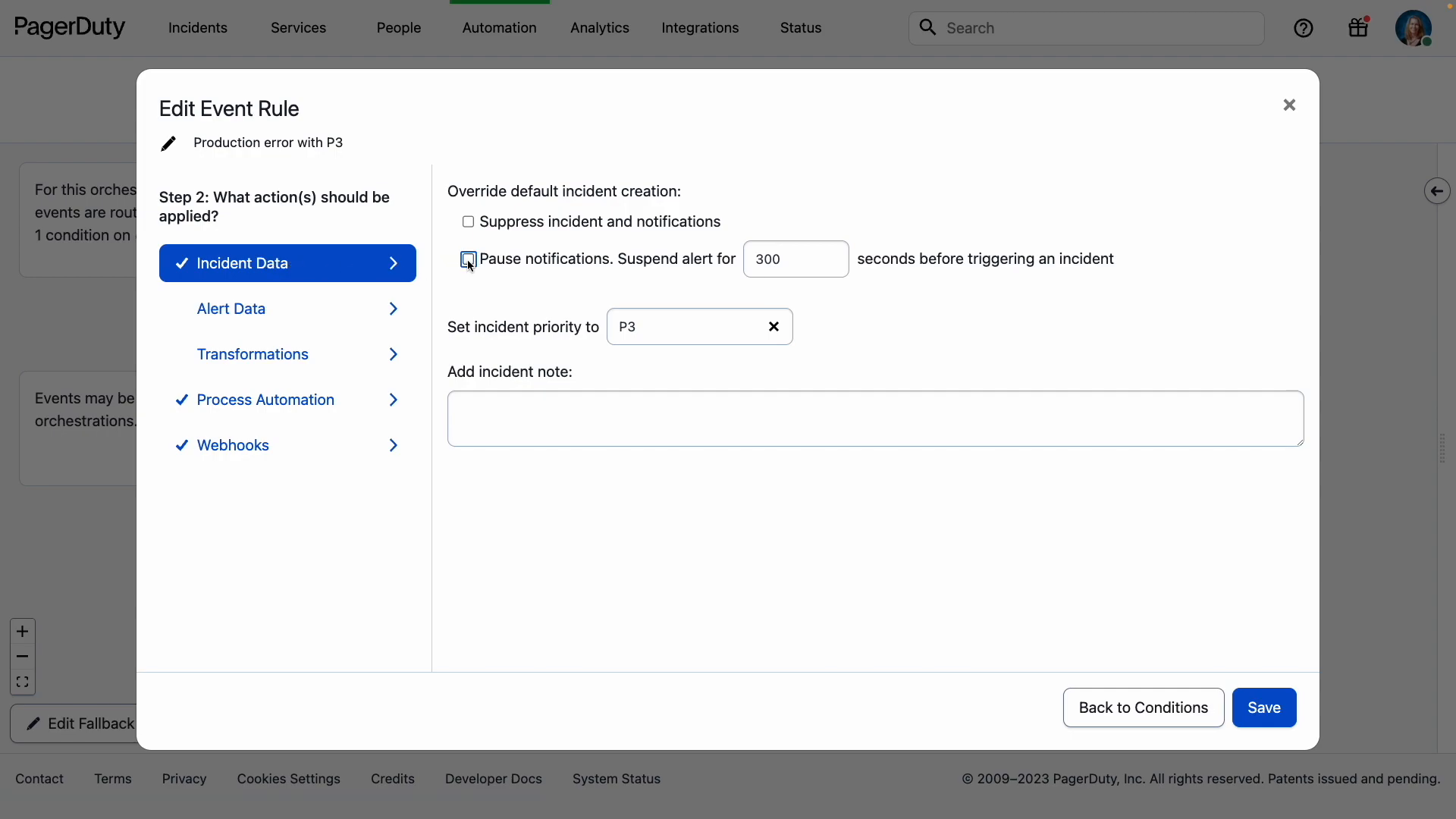
{"action": "left_click", "coordinate": [468, 259]}
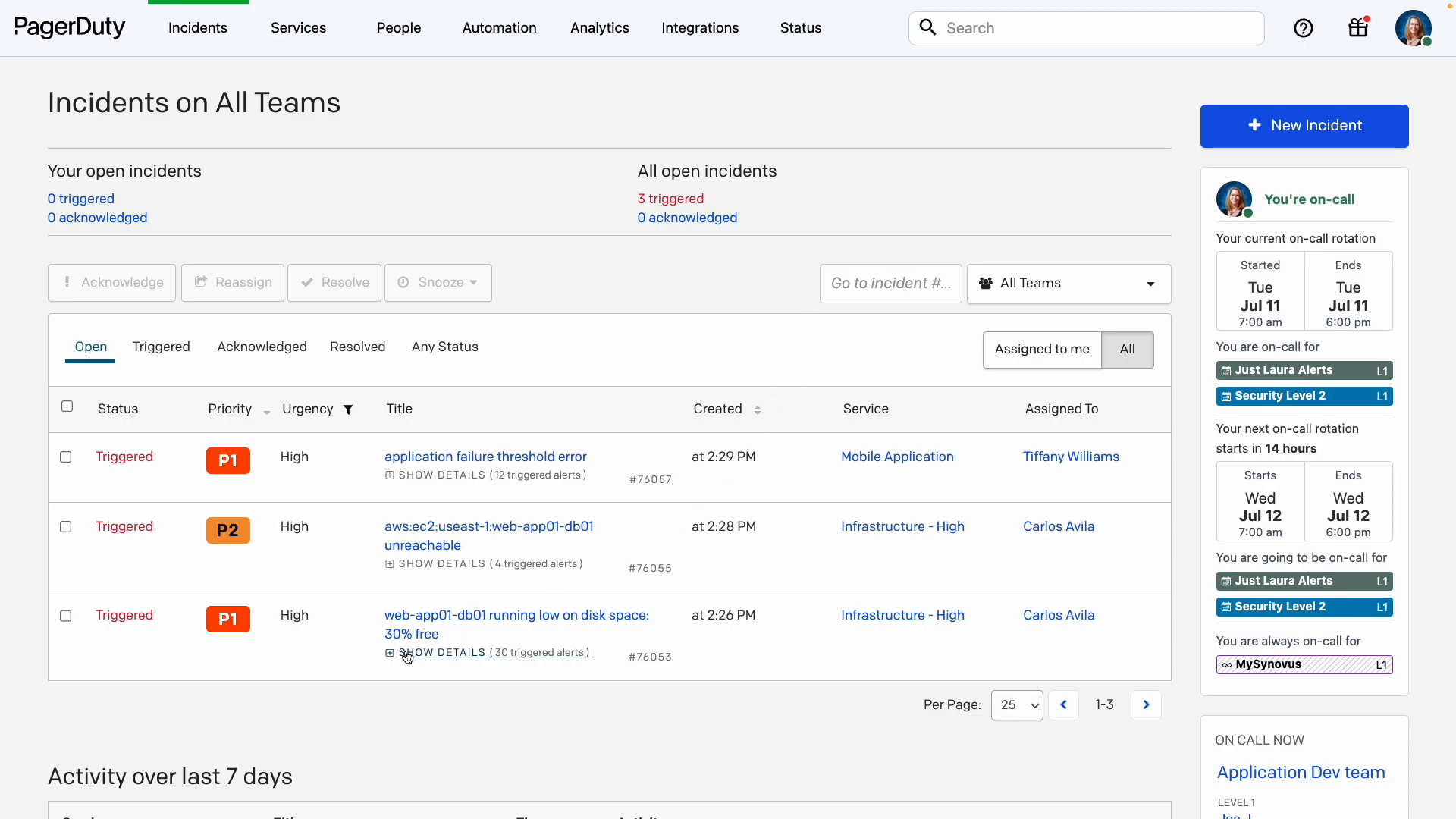
- Expand the web-app01-db01 disk space incident to list its 30 grouped triggered alerts
{"action": "left_click", "coordinate": [443, 652]}
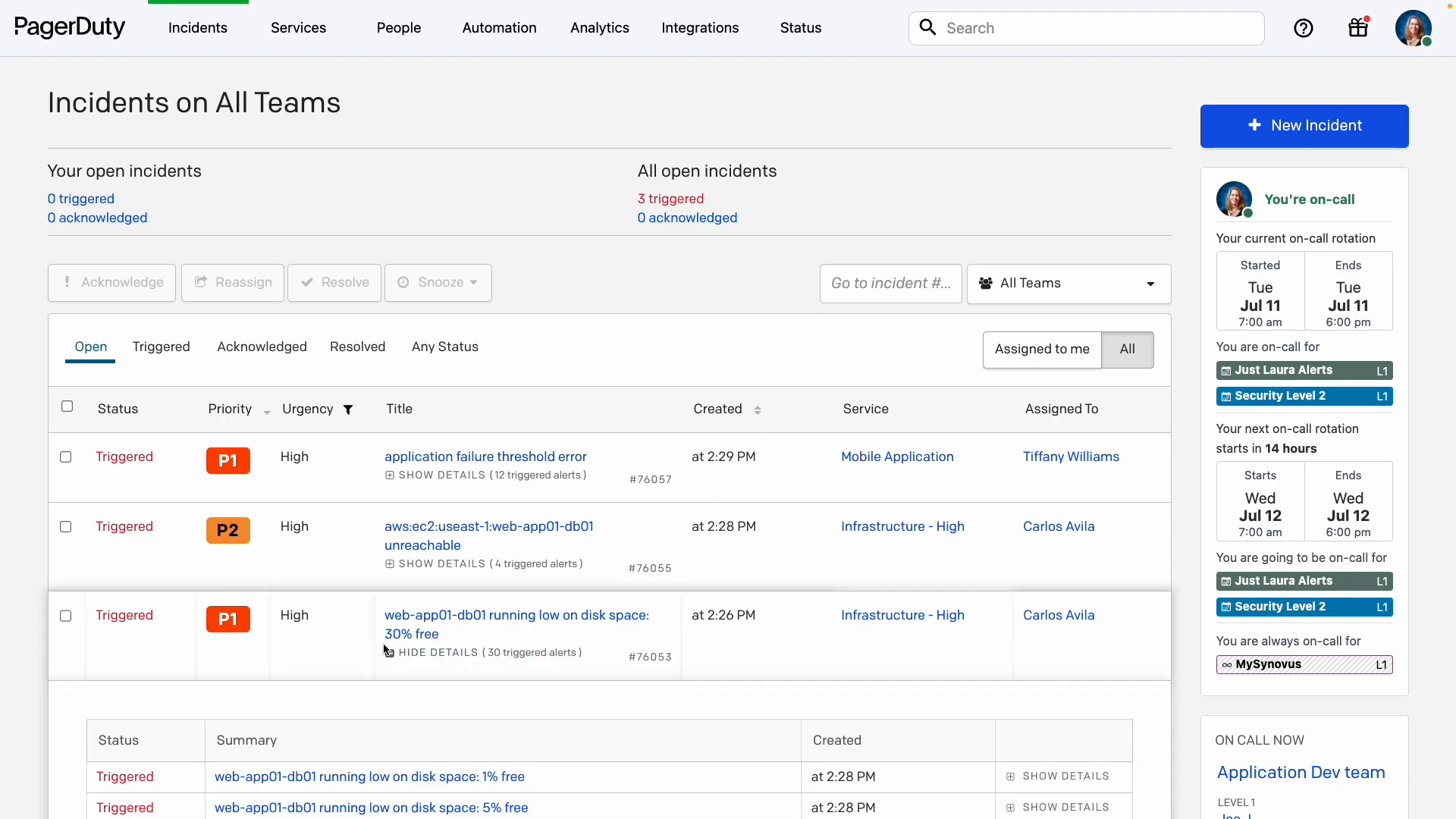
{"action": "scroll", "scroll_direction": "down", "scroll_amount": 3}
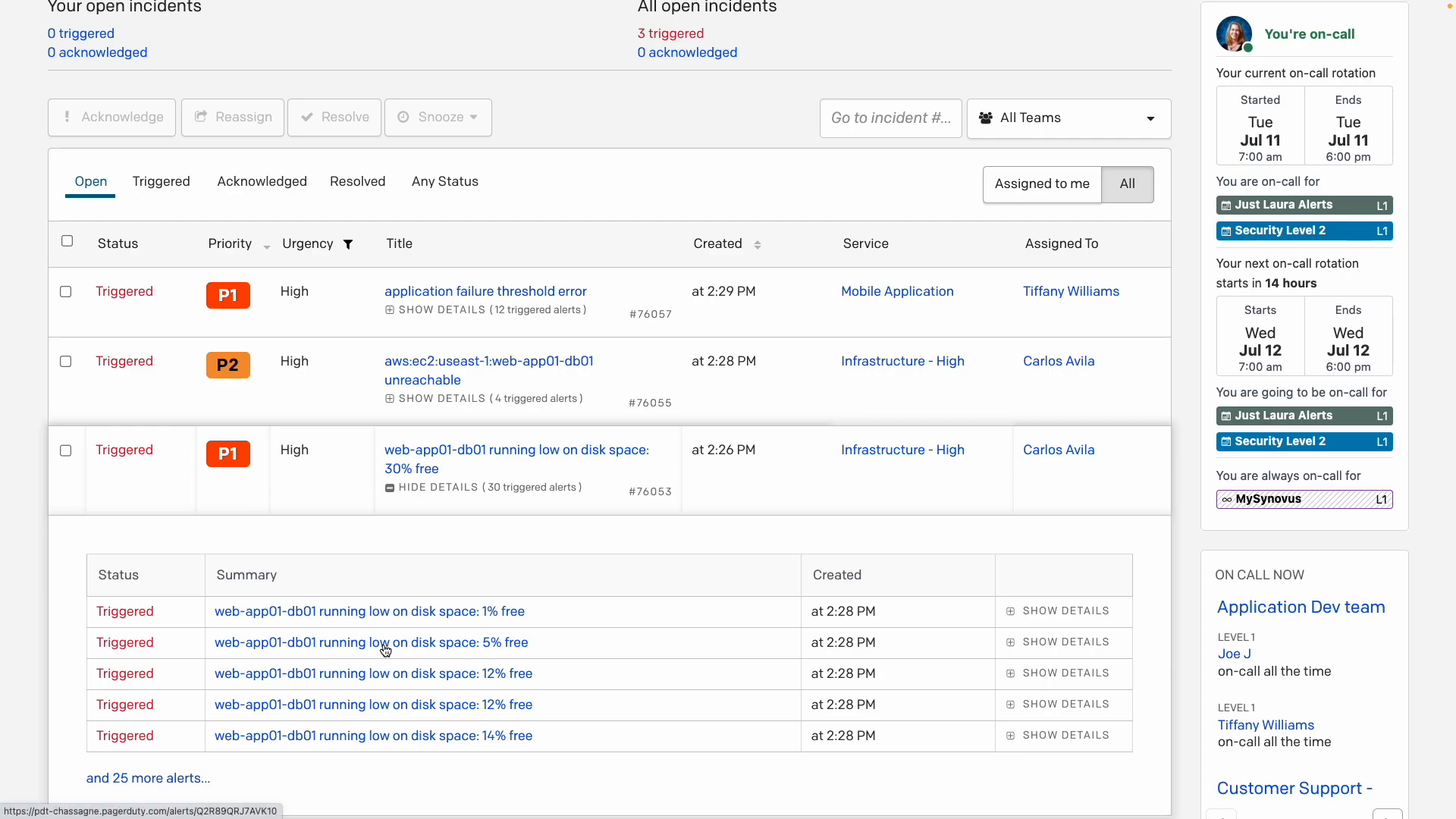
{"action": "mouse_move", "coordinate": [377, 649]}
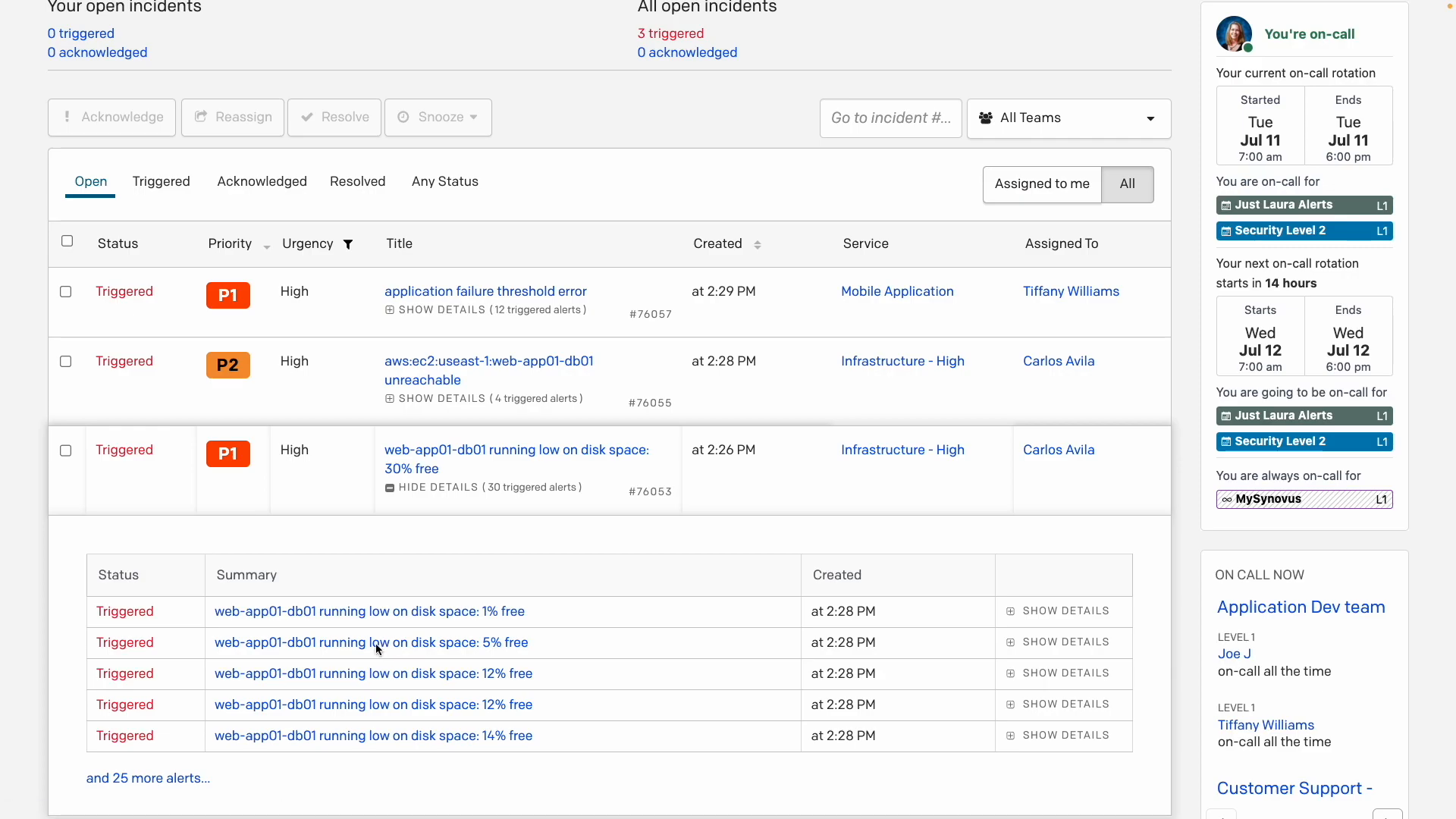
{"action": "mouse_move", "coordinate": [386, 647]}
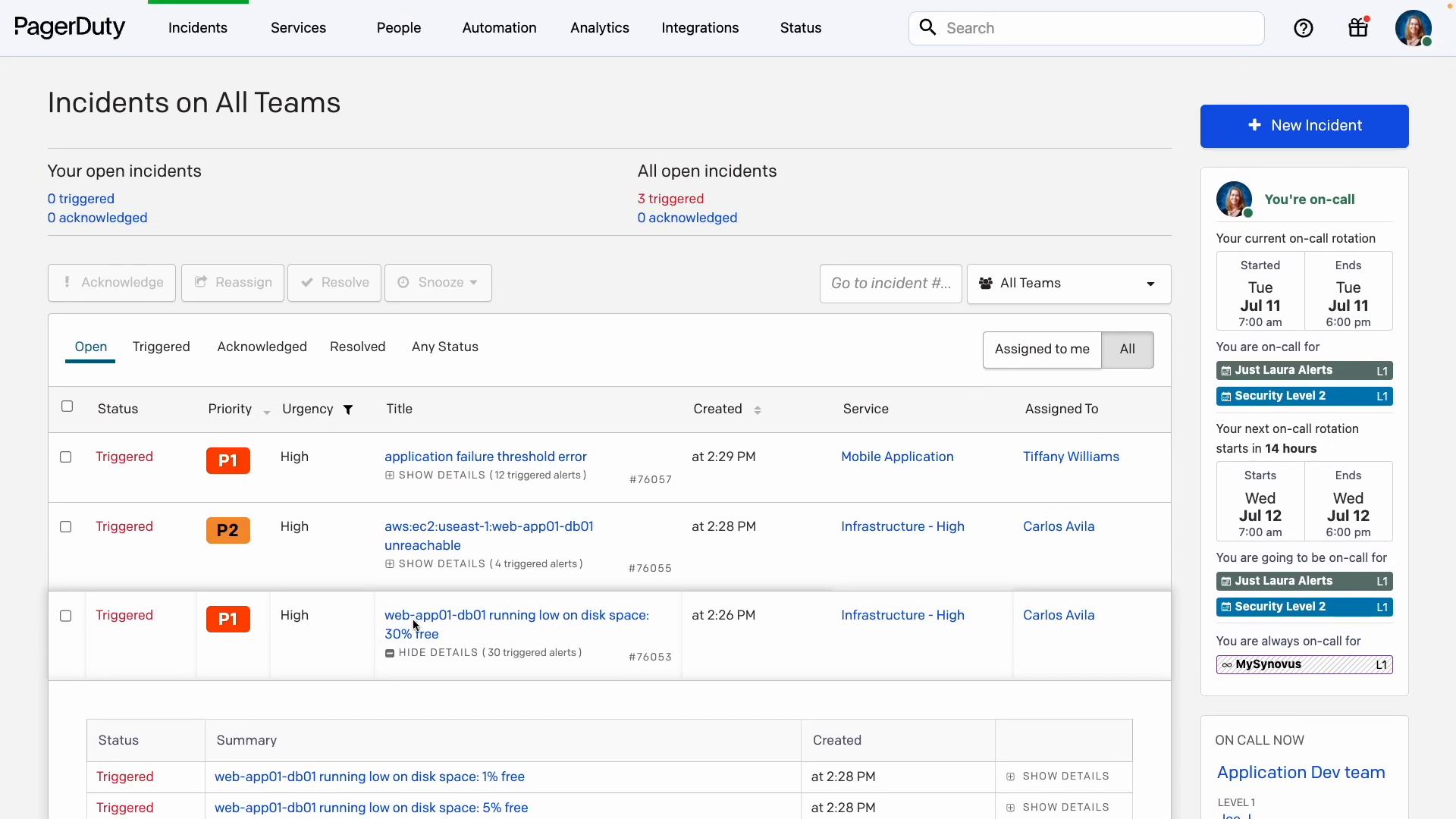
{"action": "mouse_move", "coordinate": [816, 513]}
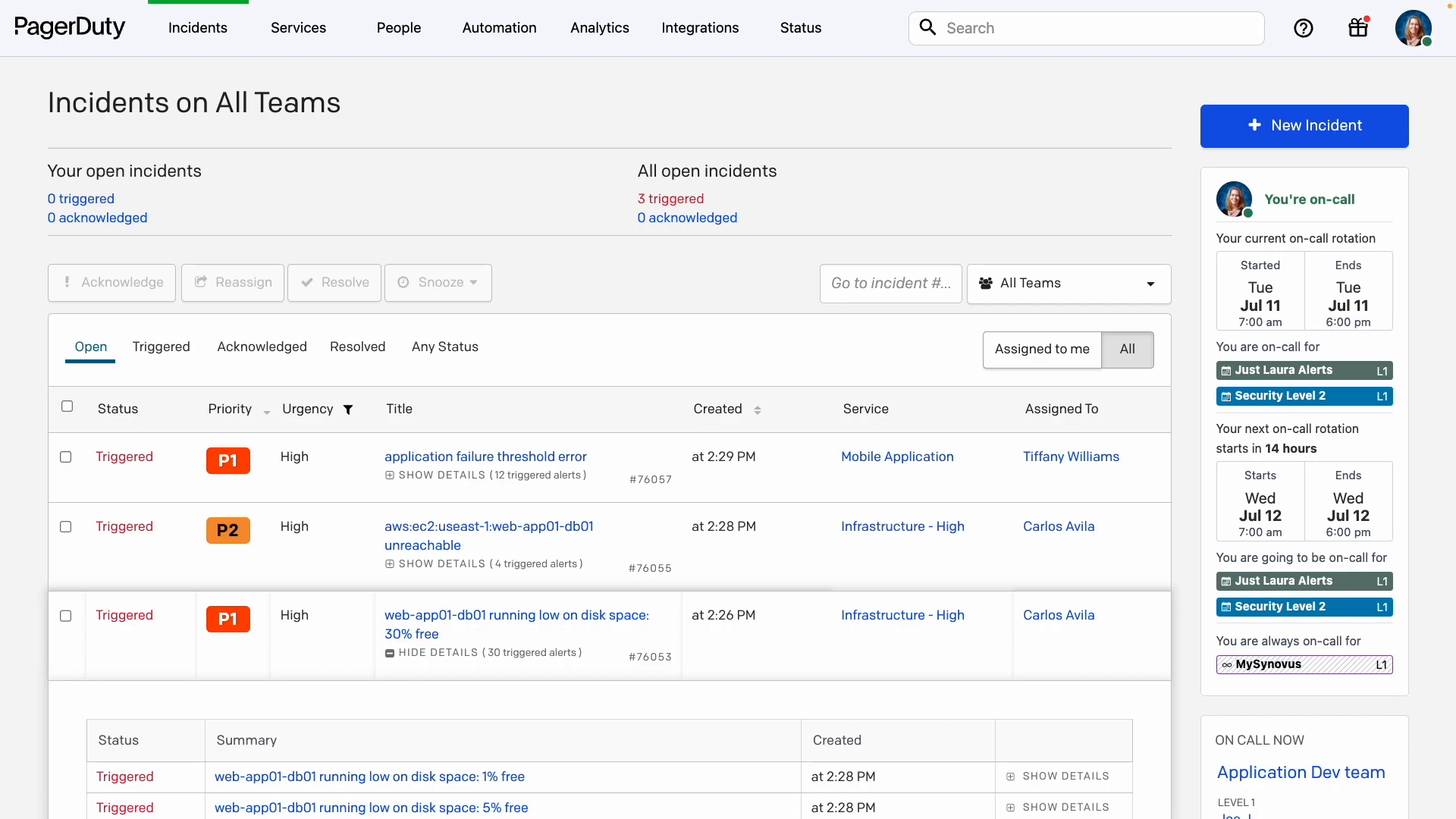
{"action": "mouse_move", "coordinate": [566, 592]}
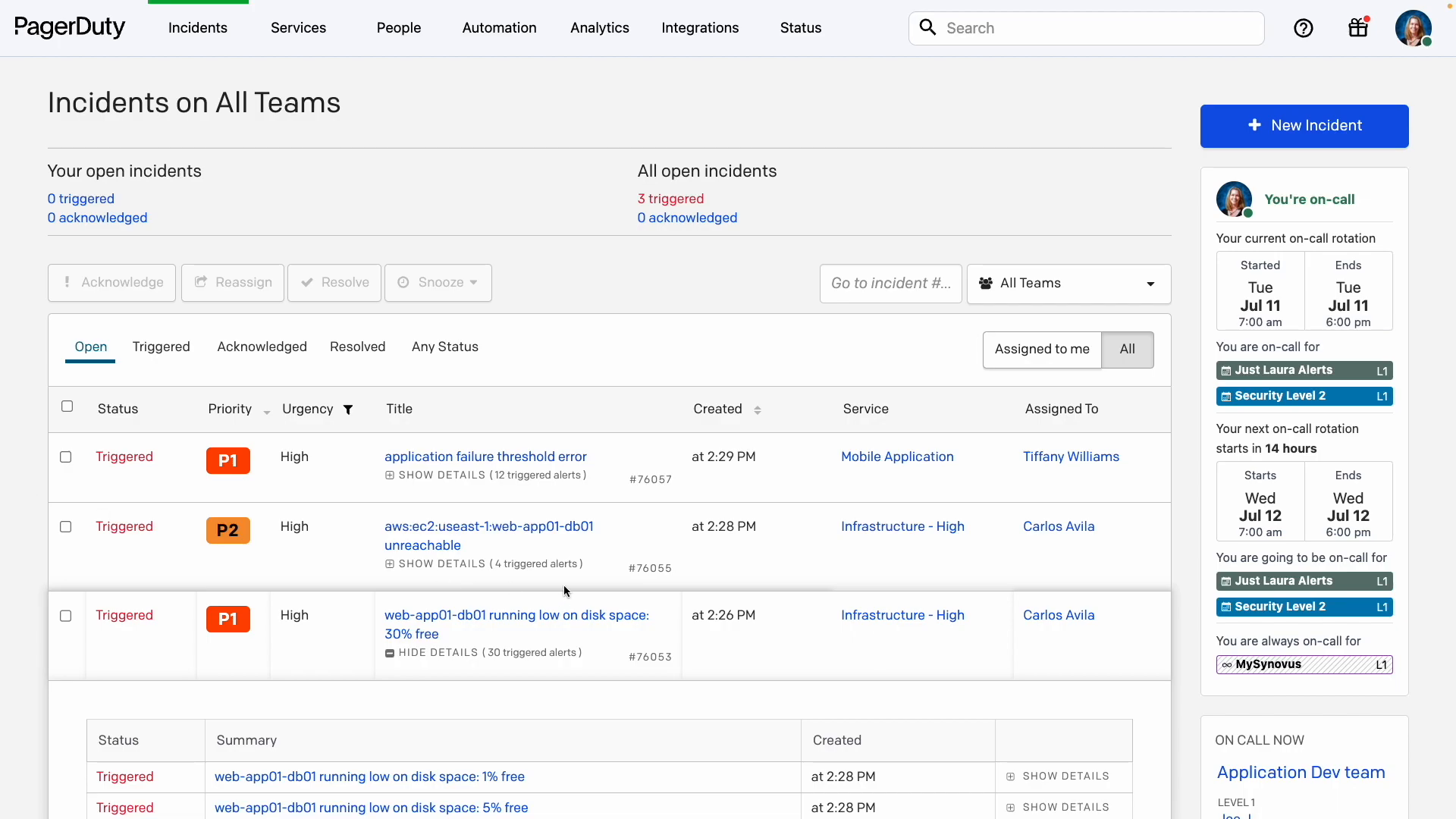
- Review incident #76057 and resolve it, posting the resolution note as a status update
{"action": "left_click", "coordinate": [485, 456]}
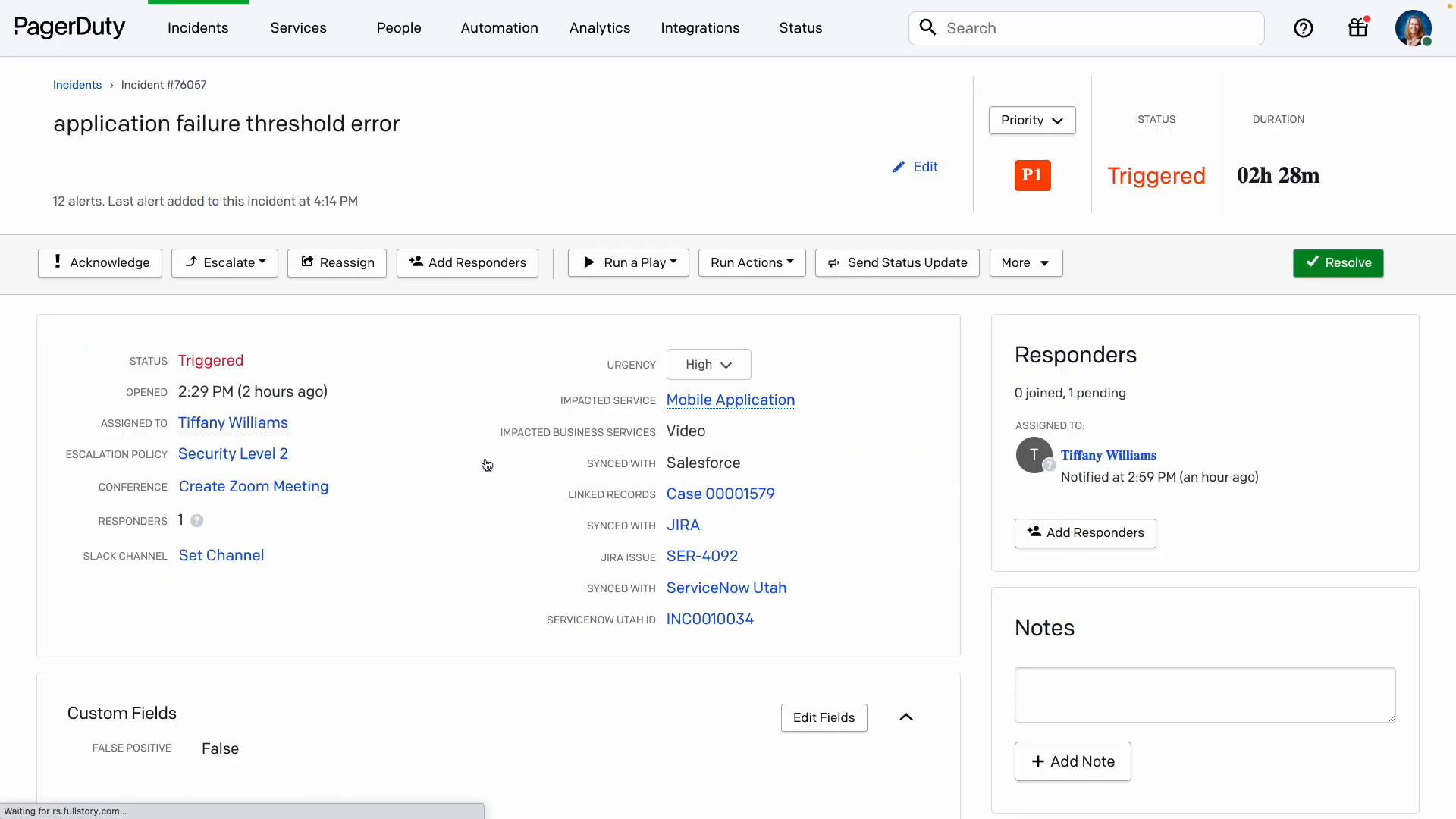
{"action": "scroll", "scroll_direction": "down", "scroll_amount": 3}
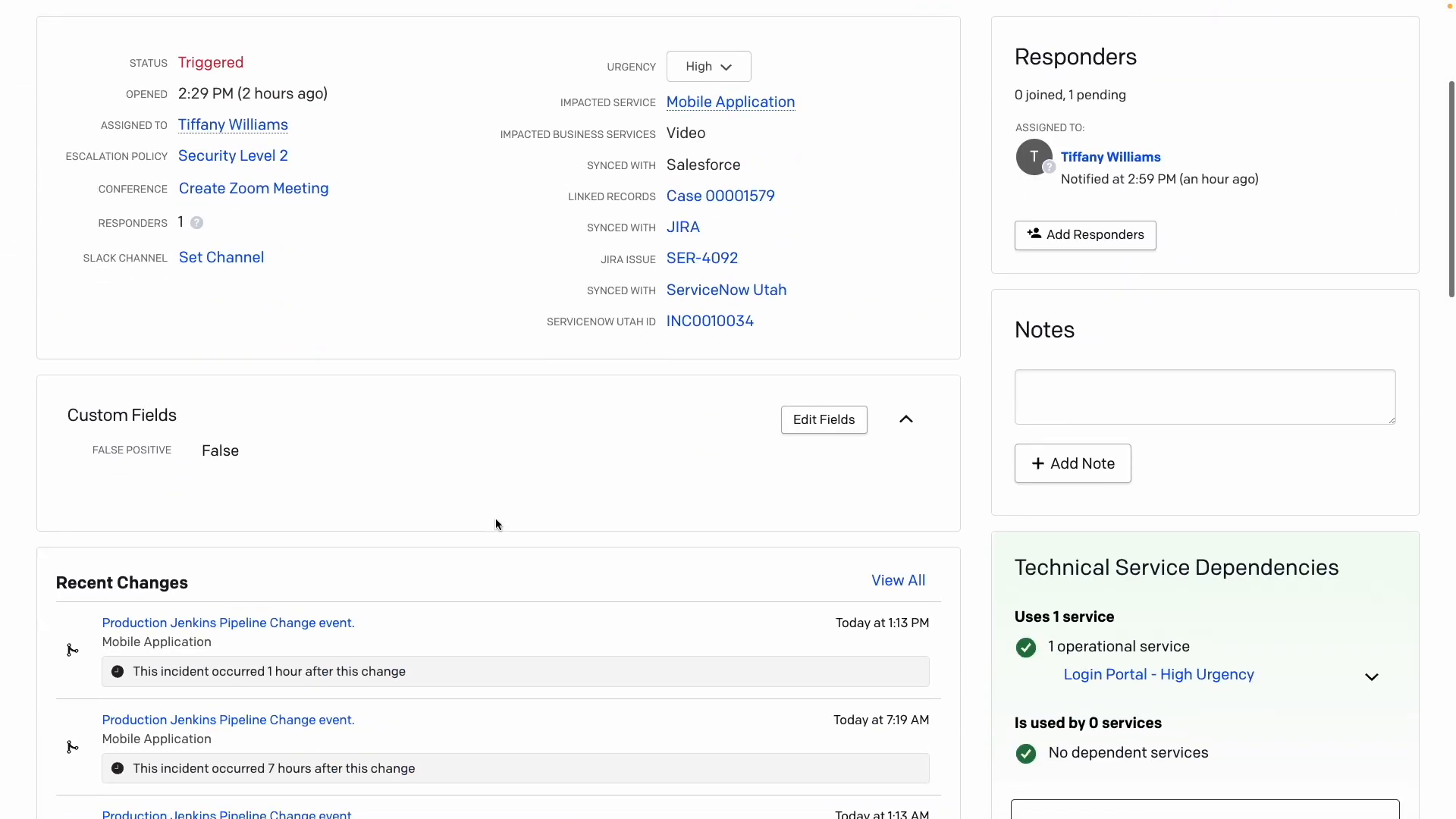
{"action": "scroll", "scroll_direction": "down", "scroll_amount": 3}
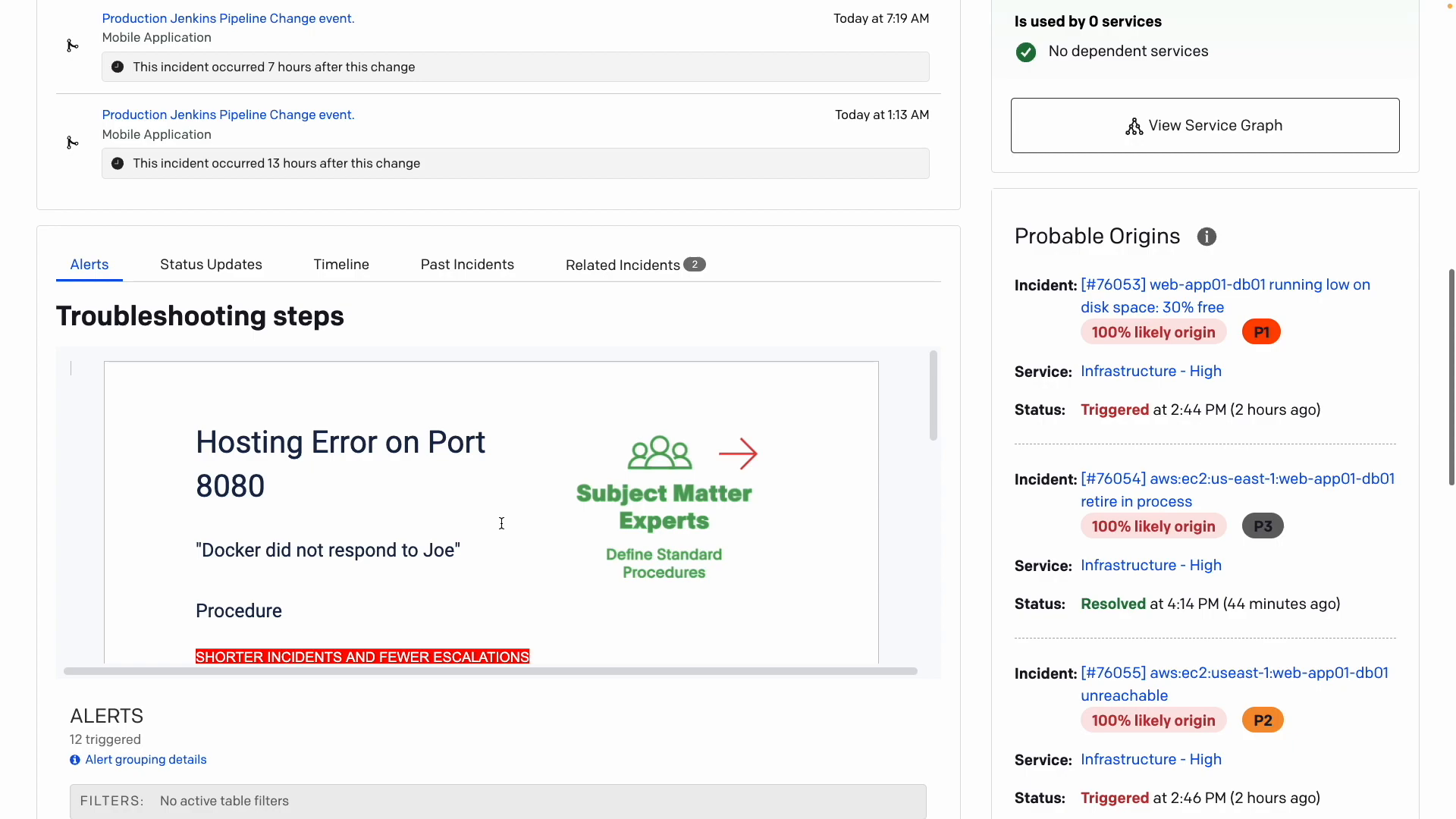
{"action": "scroll", "scroll_direction": "down", "scroll_amount": 3}
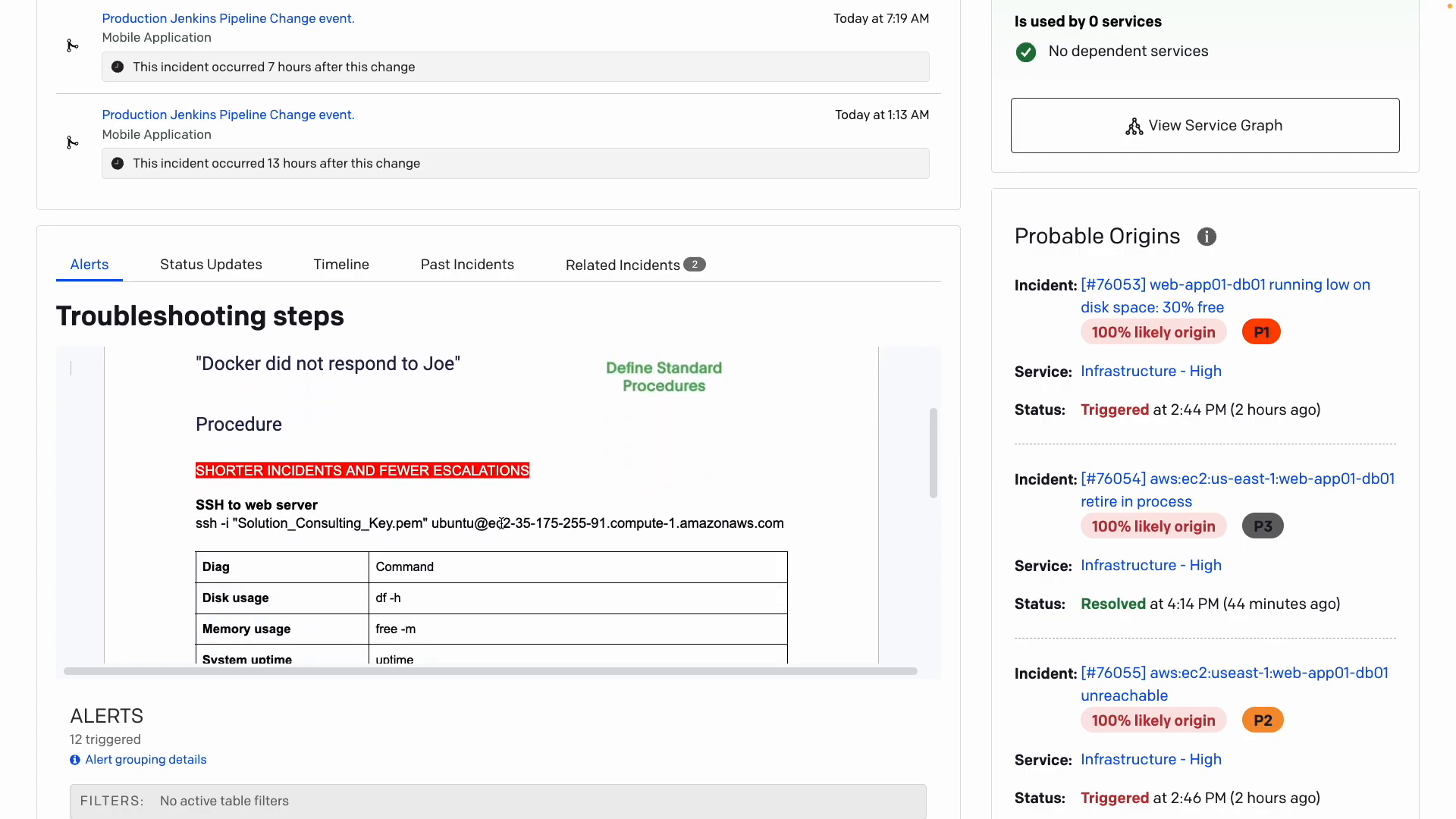
{"action": "scroll", "scroll_direction": "down", "scroll_amount": 3}
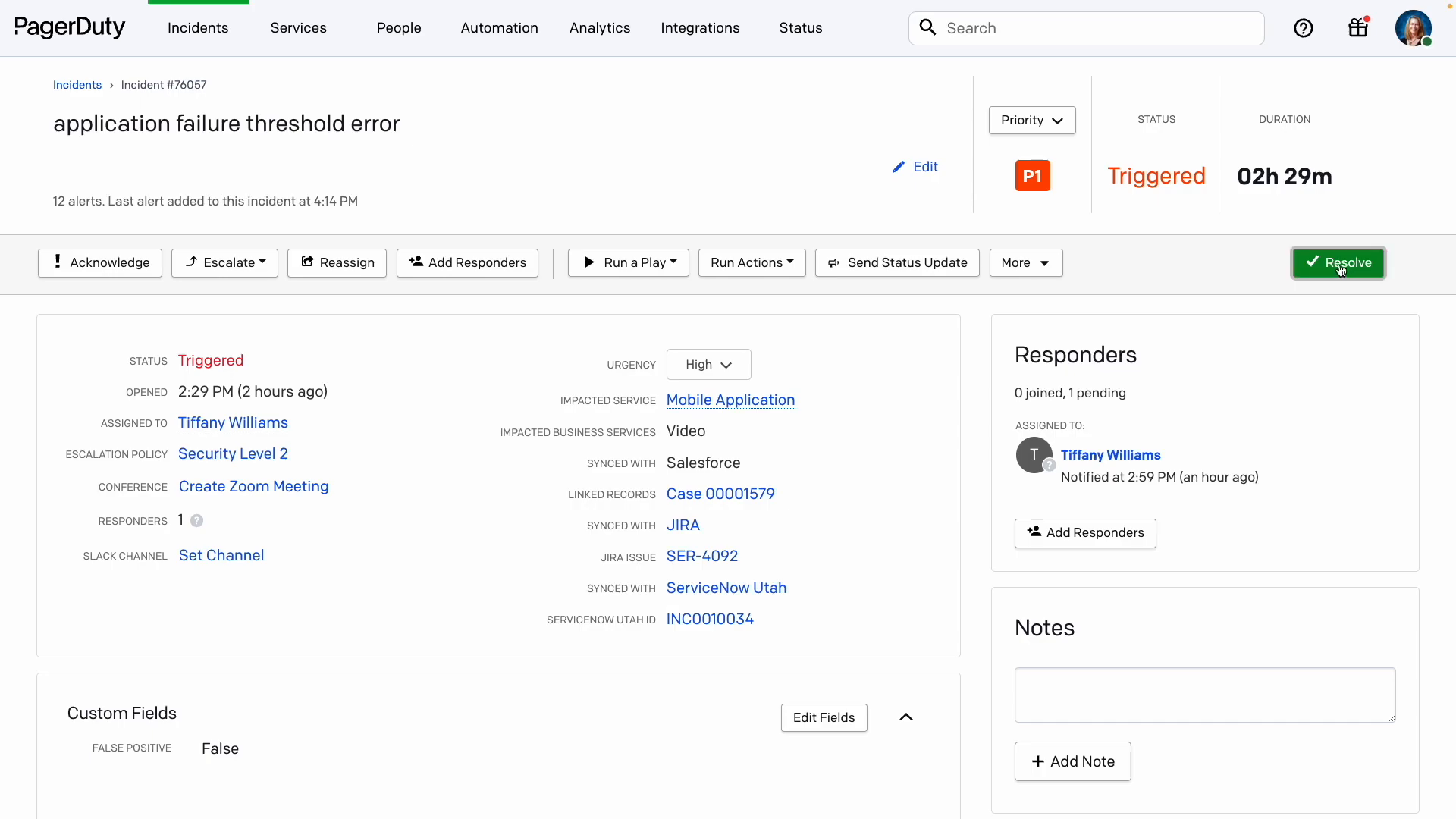
{"action": "left_click", "coordinate": [1338, 263]}
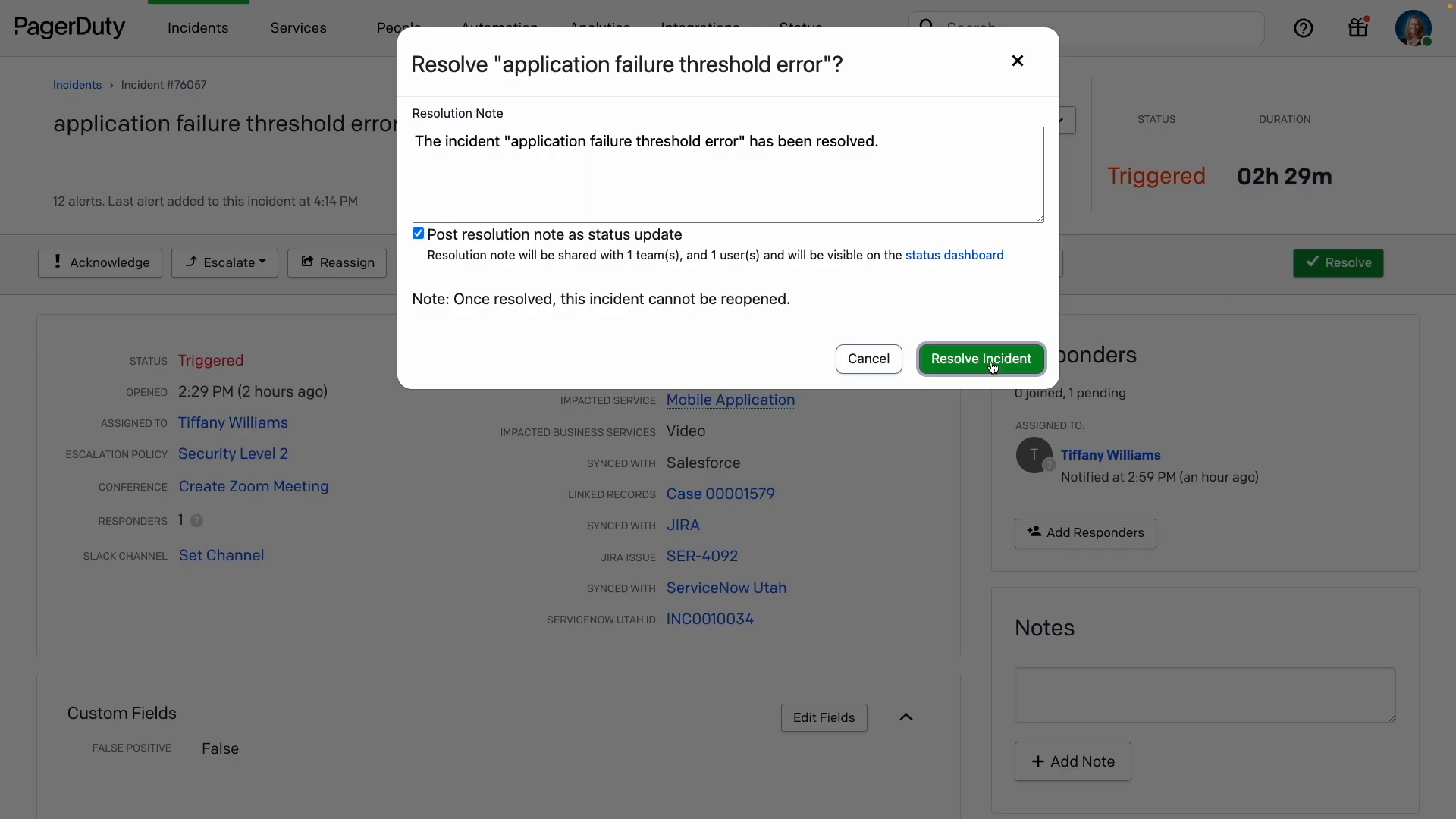
{"action": "left_click", "coordinate": [981, 359]}
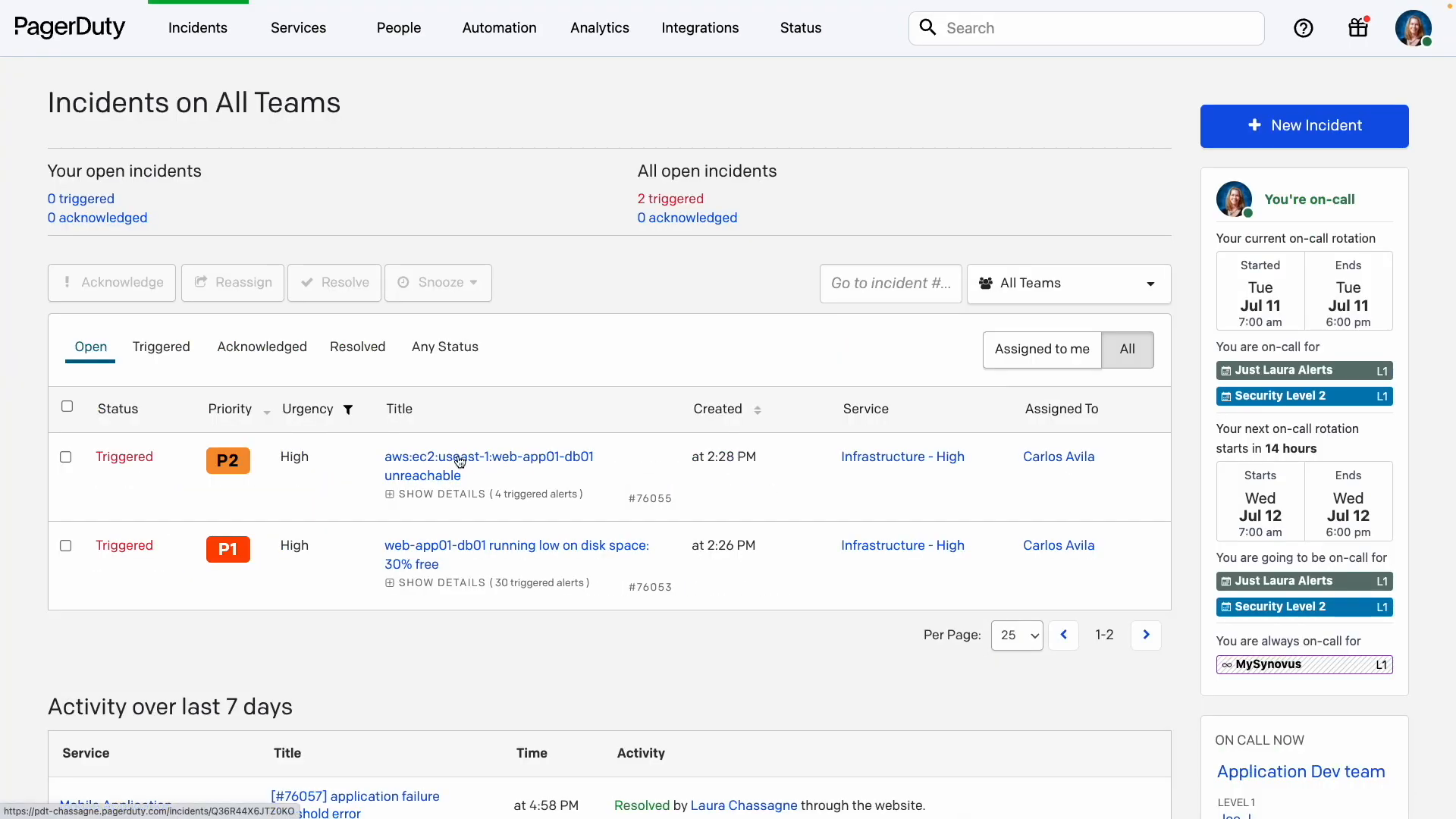
- Run the Enhance Ticket with Details automation on incident #76055
{"action": "left_click", "coordinate": [455, 457]}
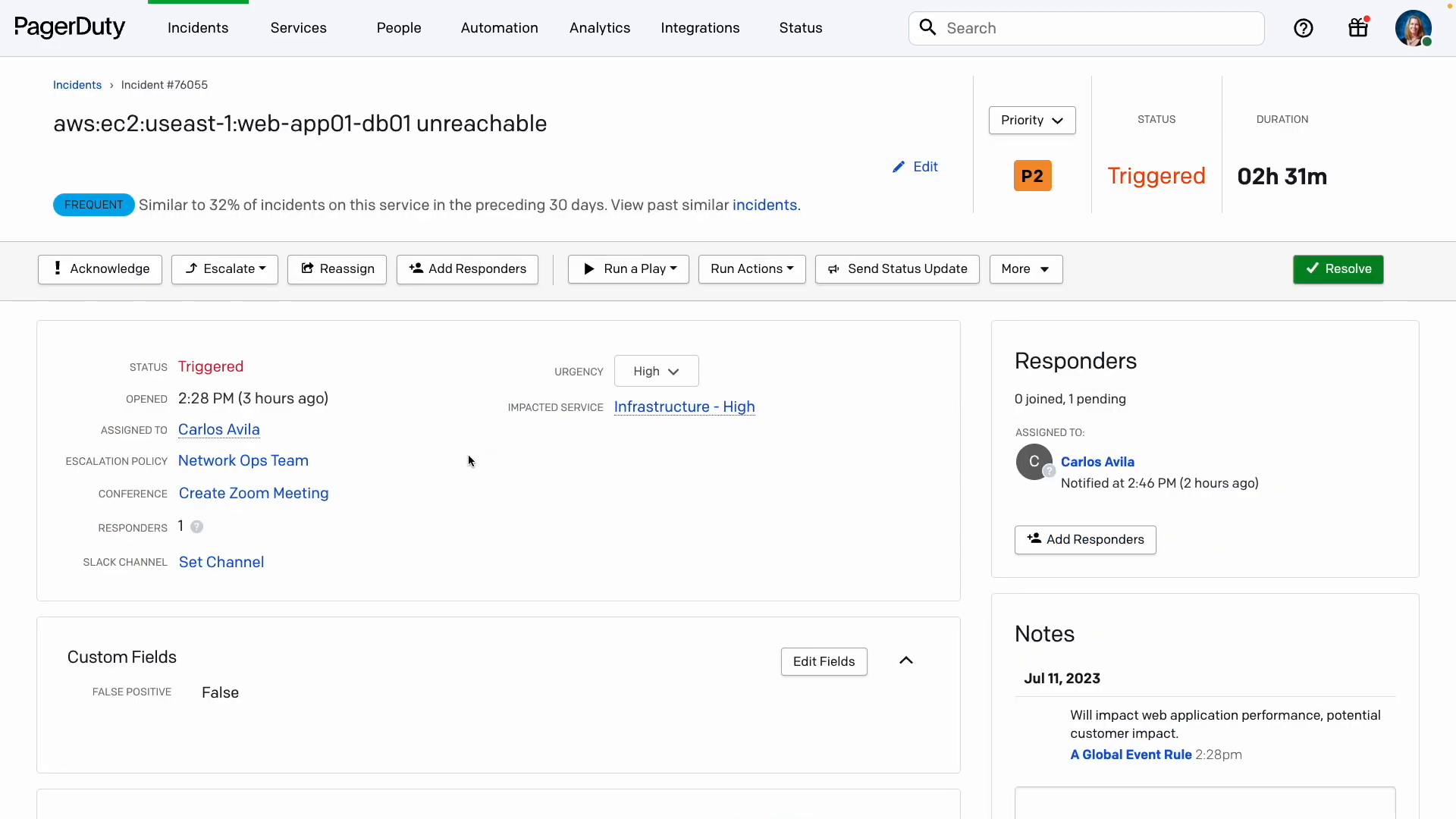
{"action": "left_click", "coordinate": [752, 268]}
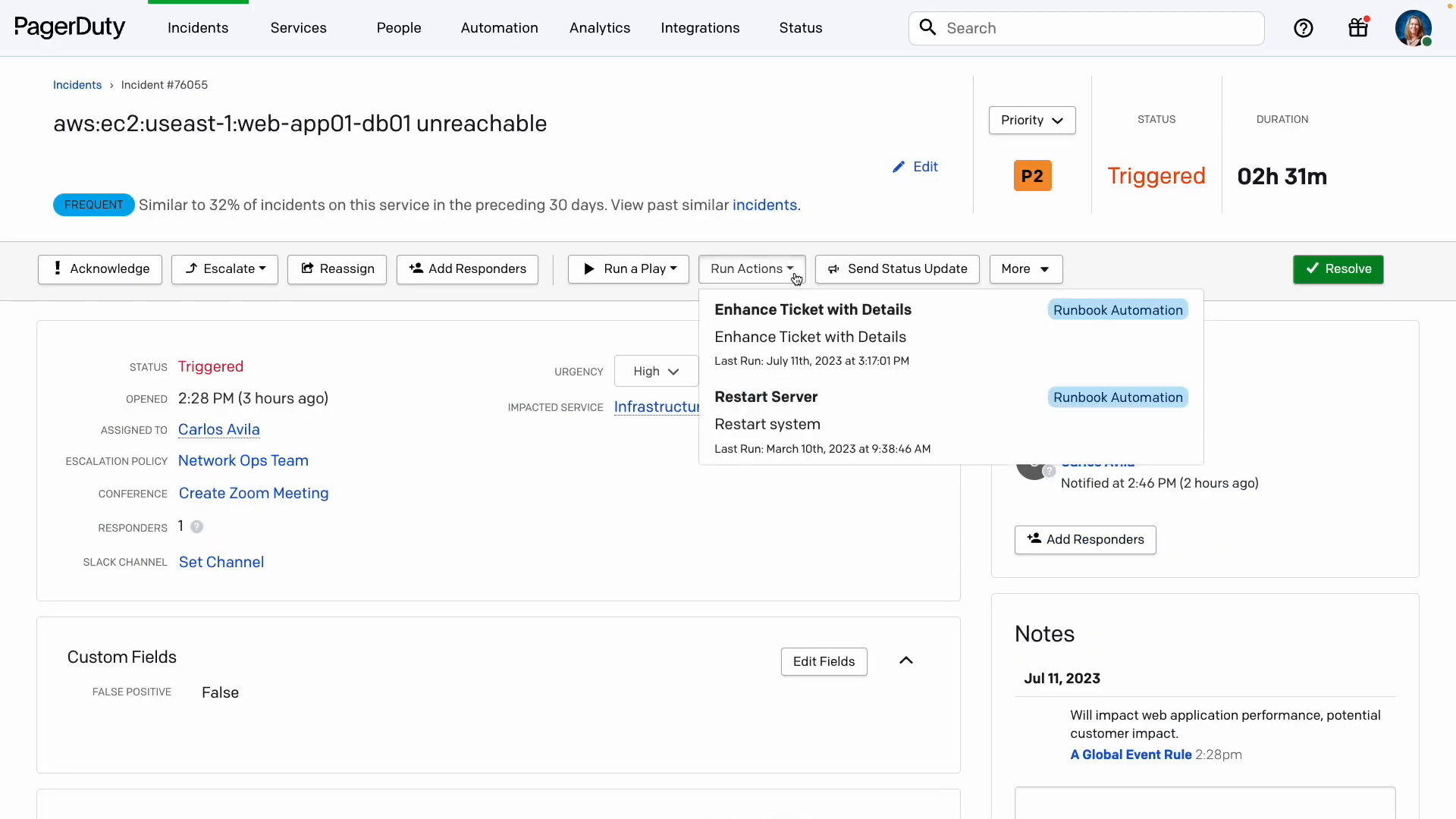
{"action": "left_click", "coordinate": [791, 319]}
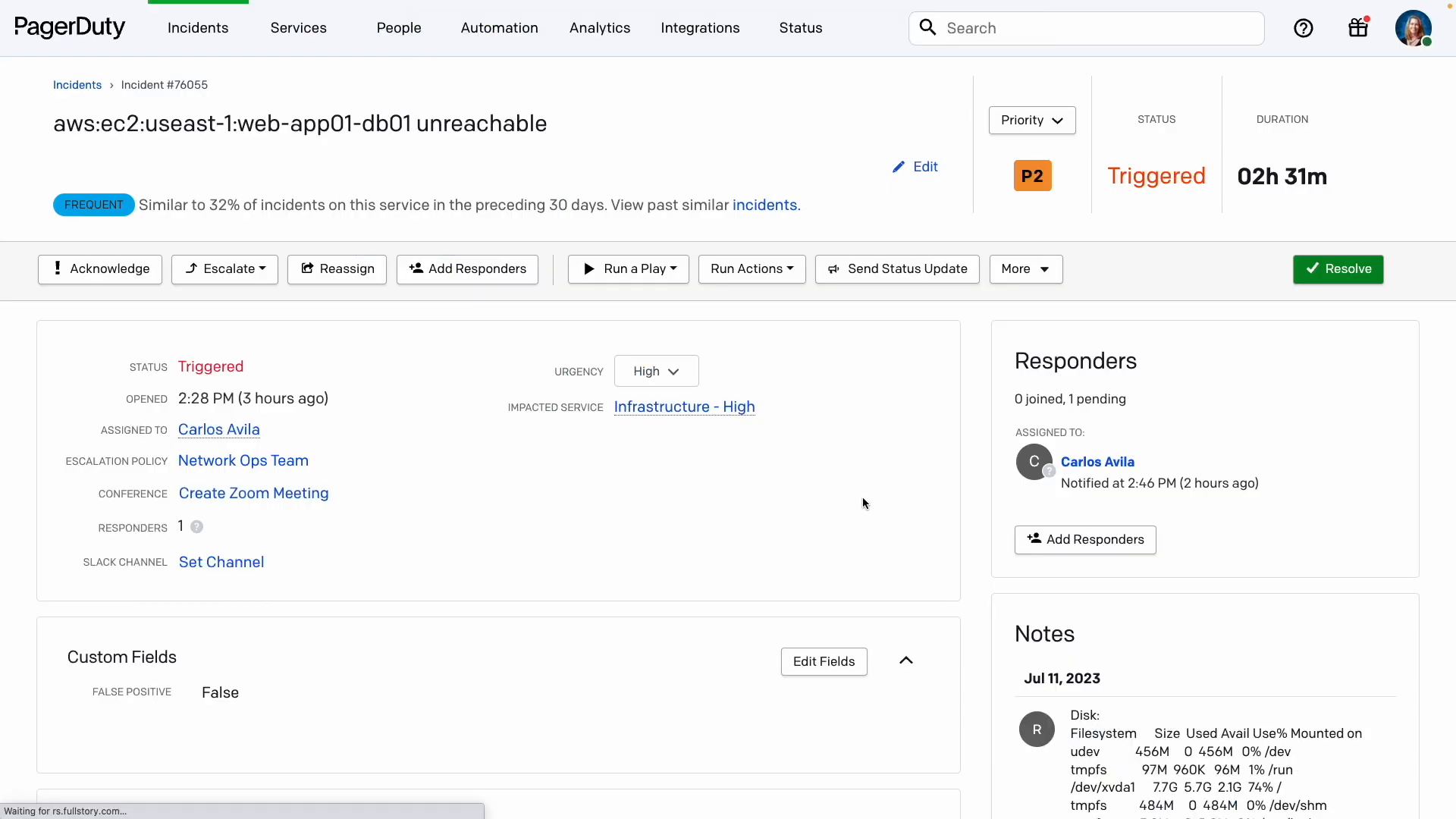
- Review the disk, memory, uptime and Docker diagnostics and probable origin #76053
{"action": "scroll", "scroll_direction": "down", "scroll_amount": 3}
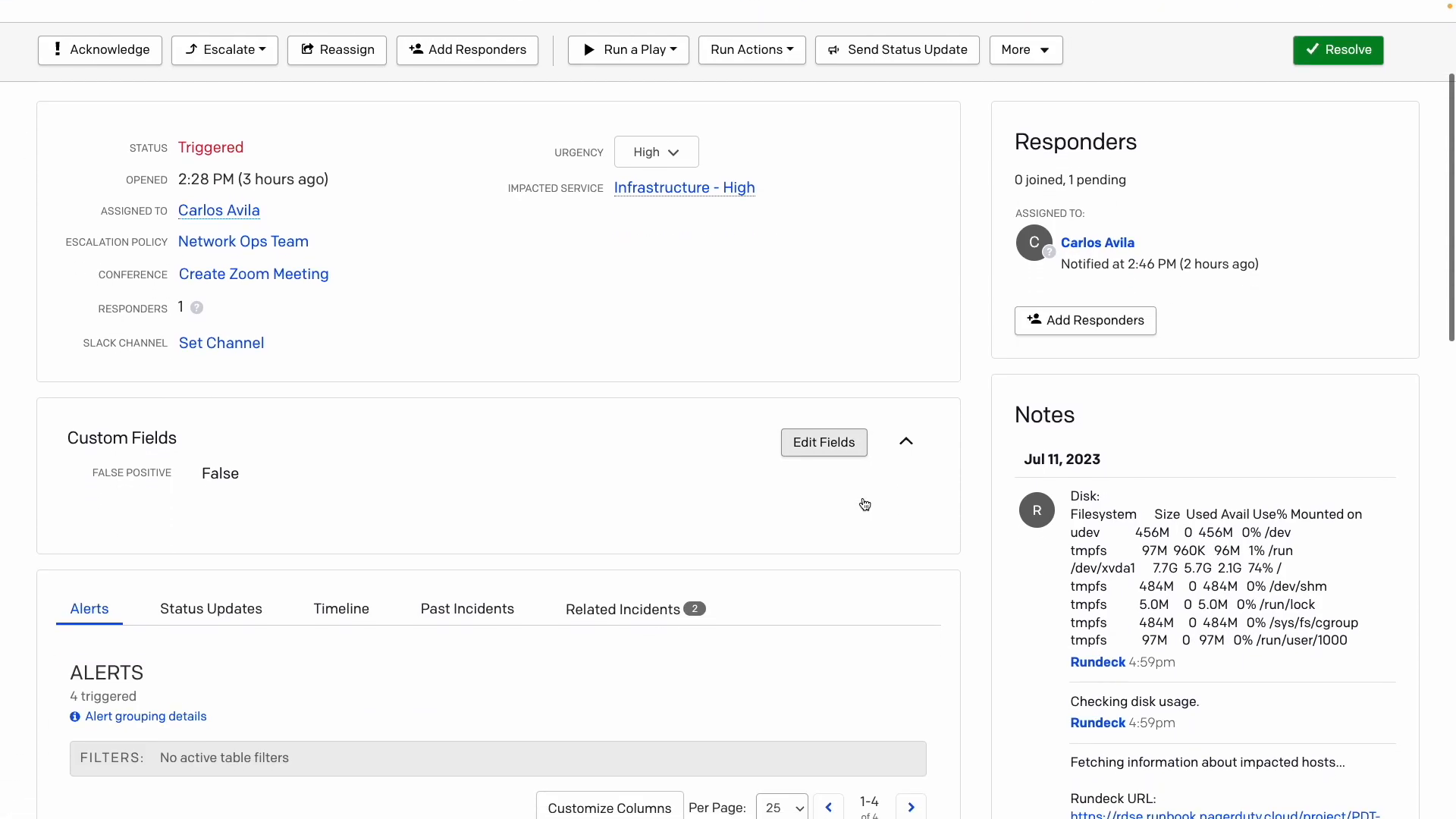
{"action": "scroll", "scroll_direction": "down", "scroll_amount": 3}
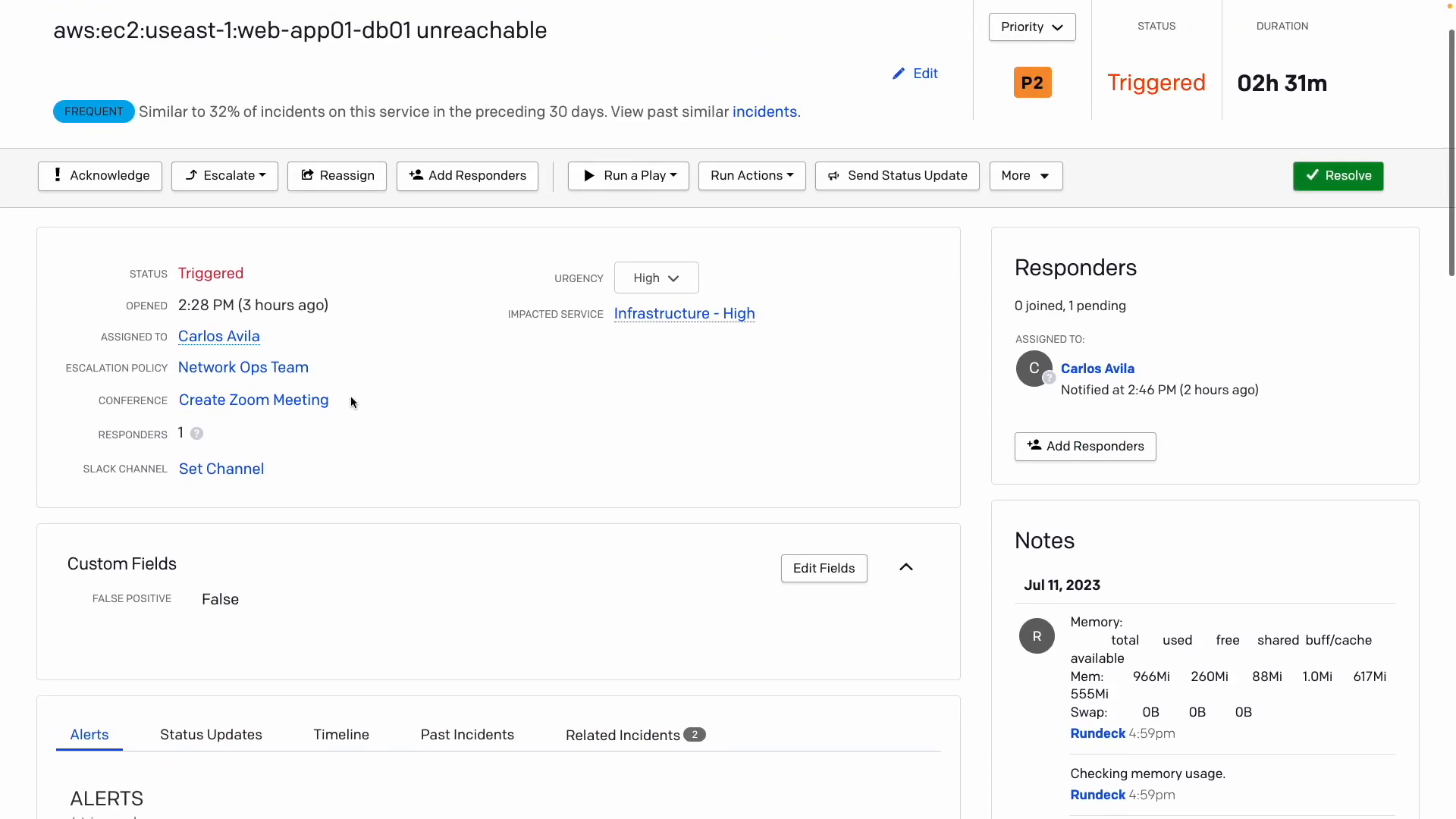
{"action": "mouse_move", "coordinate": [94, 205]}
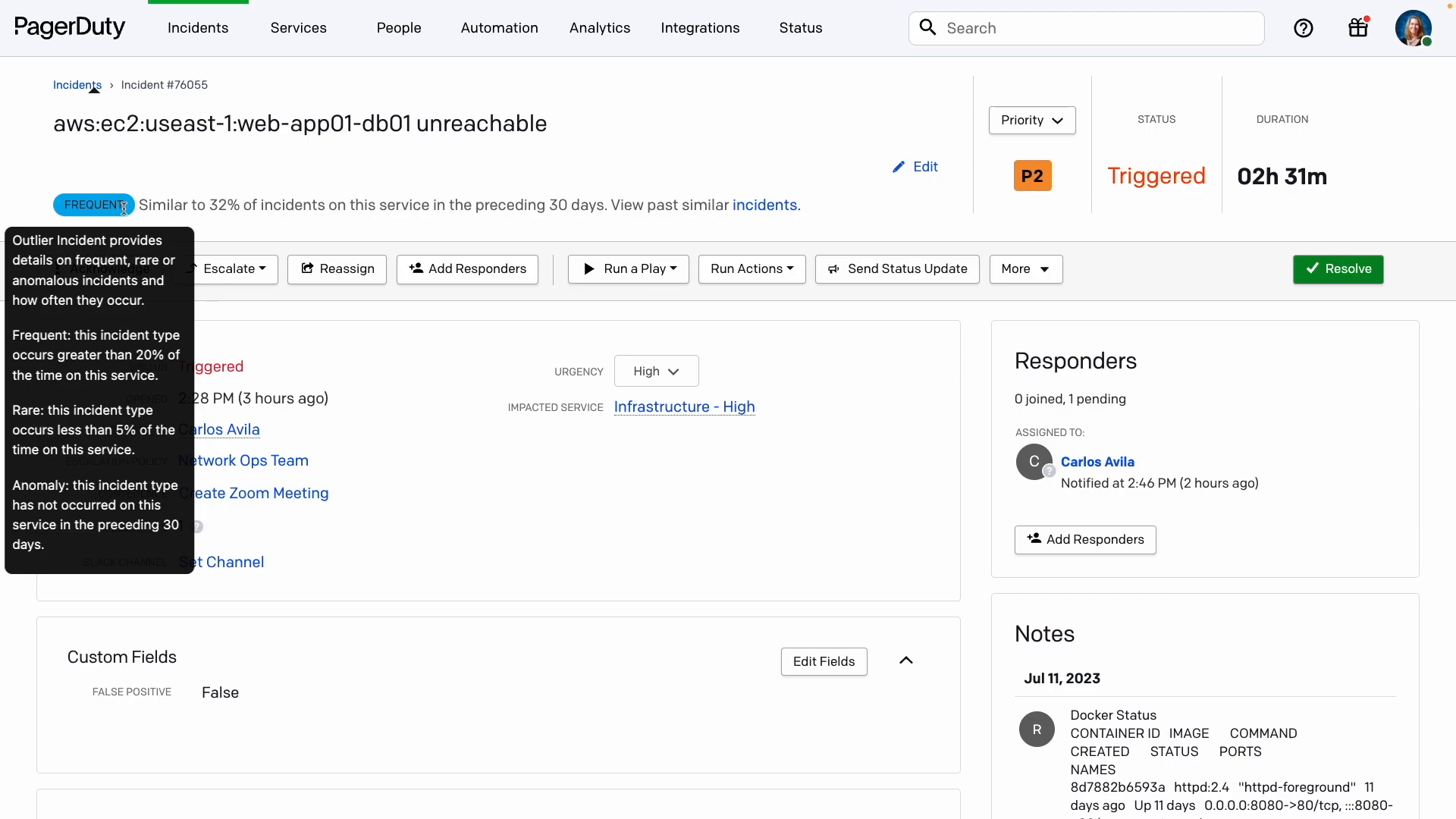
{"action": "mouse_move", "coordinate": [437, 526]}
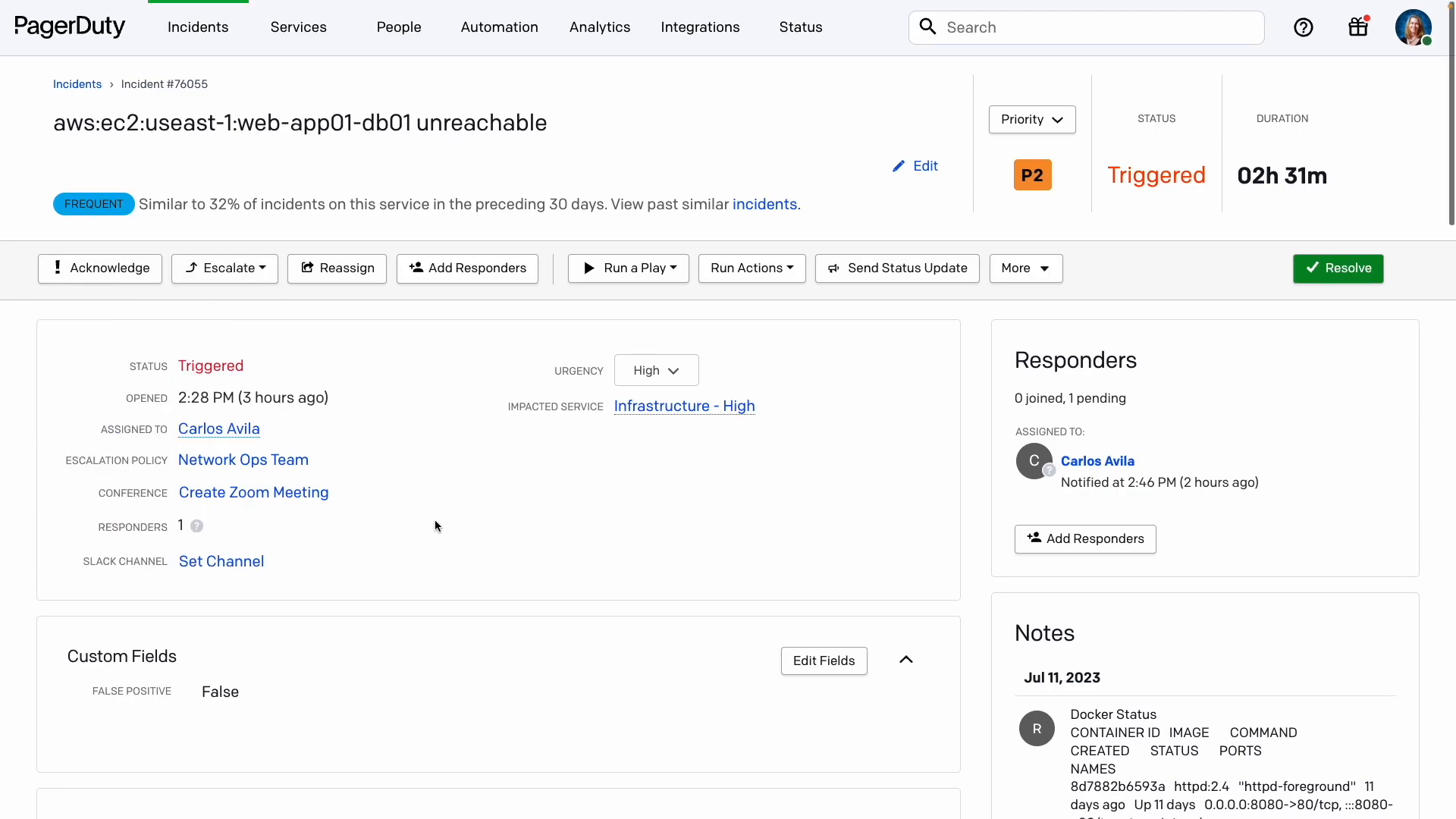
{"action": "scroll", "scroll_direction": "down", "scroll_amount": 3}
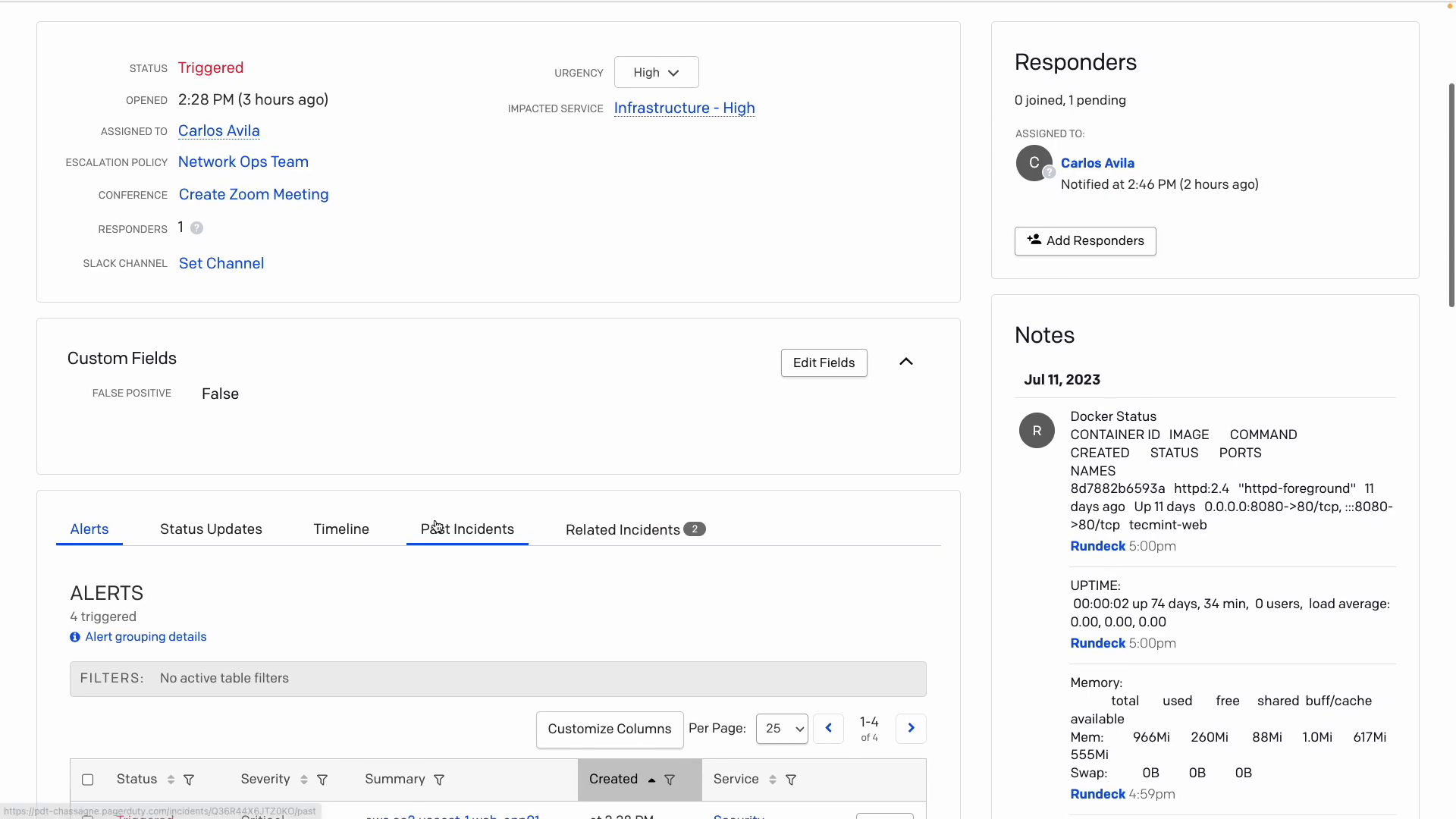
{"action": "scroll", "scroll_direction": "down", "scroll_amount": 3}
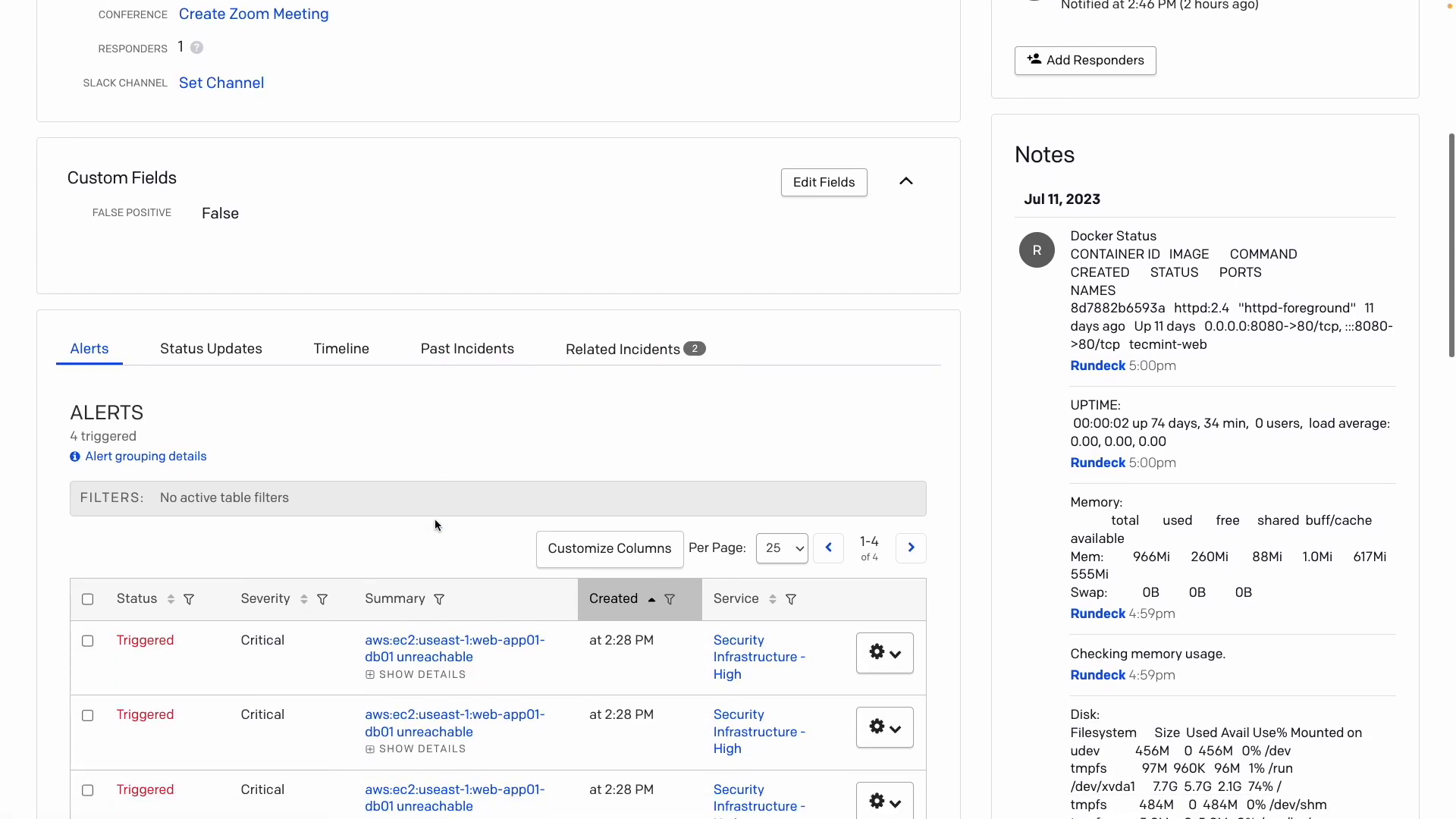
{"action": "scroll", "scroll_direction": "down", "scroll_amount": 3}
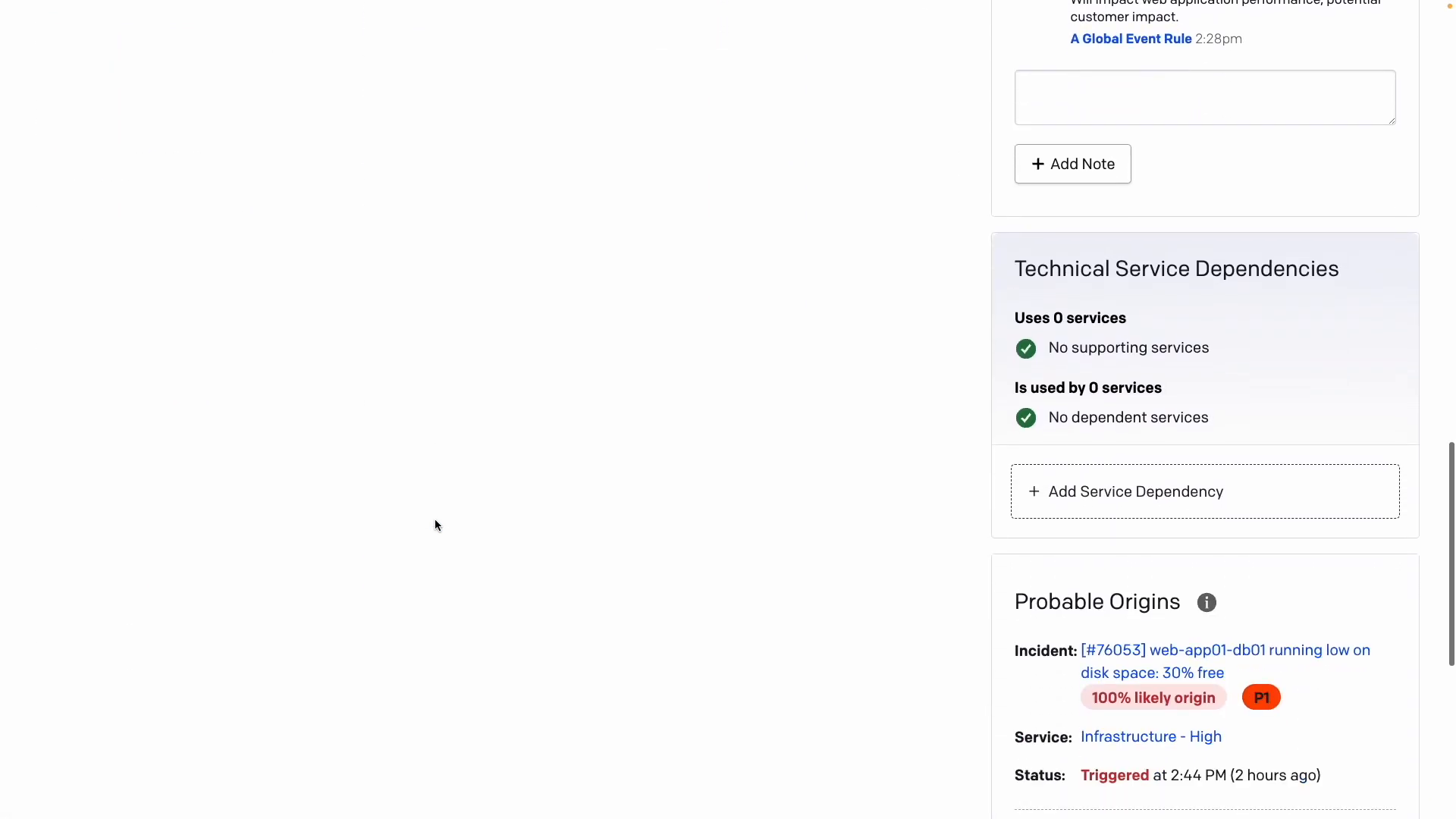
{"action": "scroll", "scroll_direction": "down", "scroll_amount": 3}
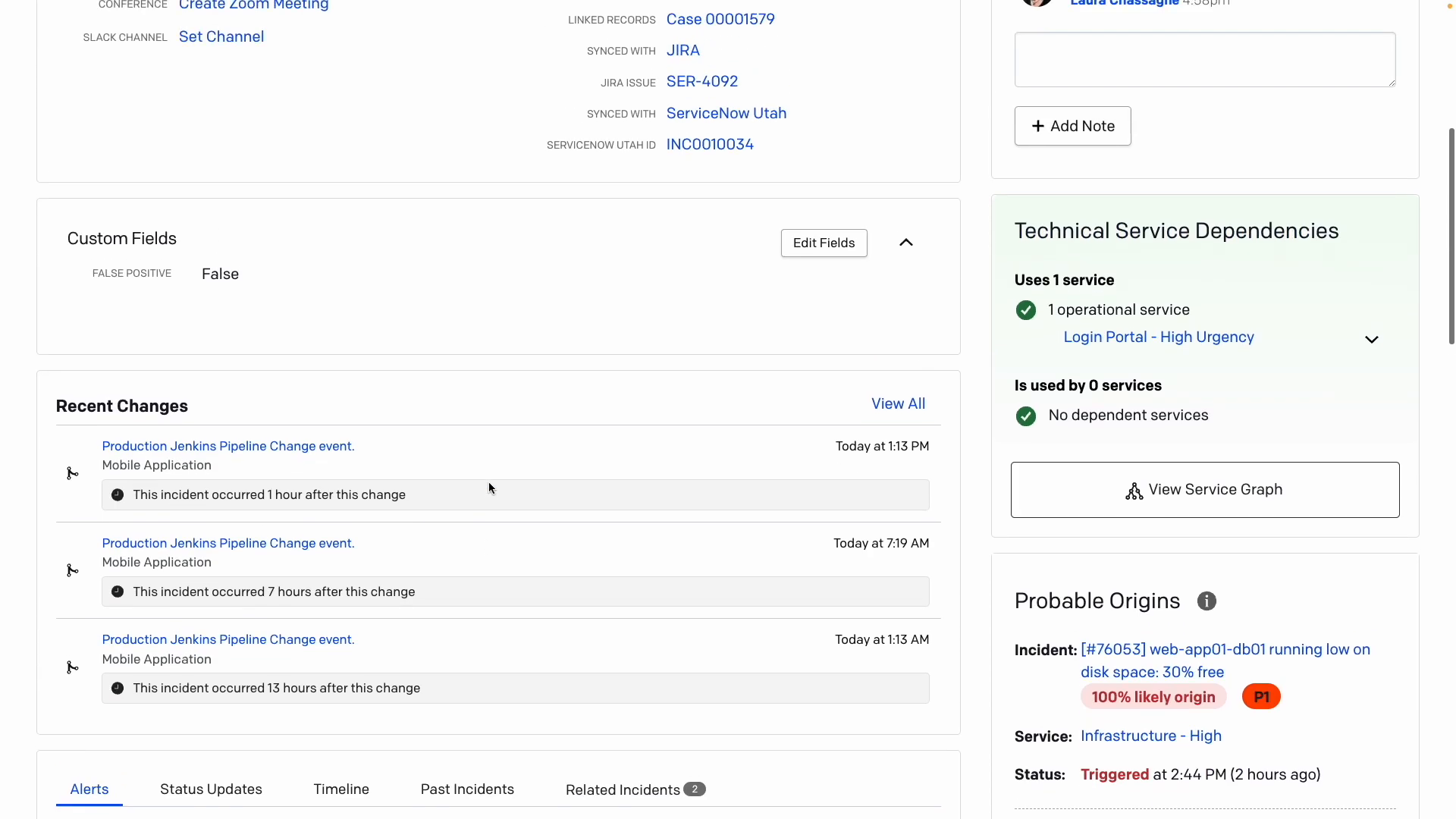
{"action": "mouse_move", "coordinate": [156, 361]}
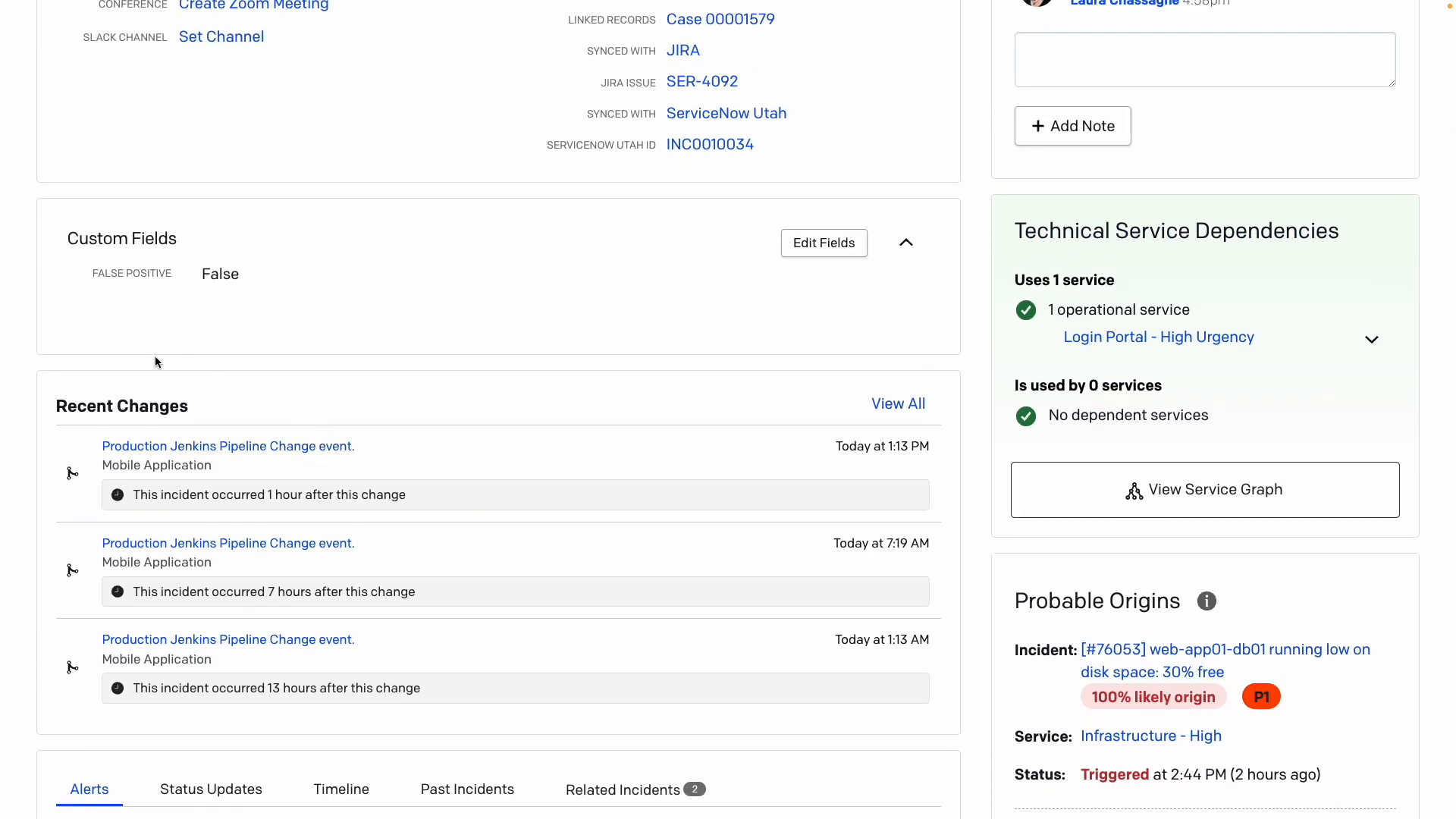
{"action": "mouse_move", "coordinate": [154, 355]}
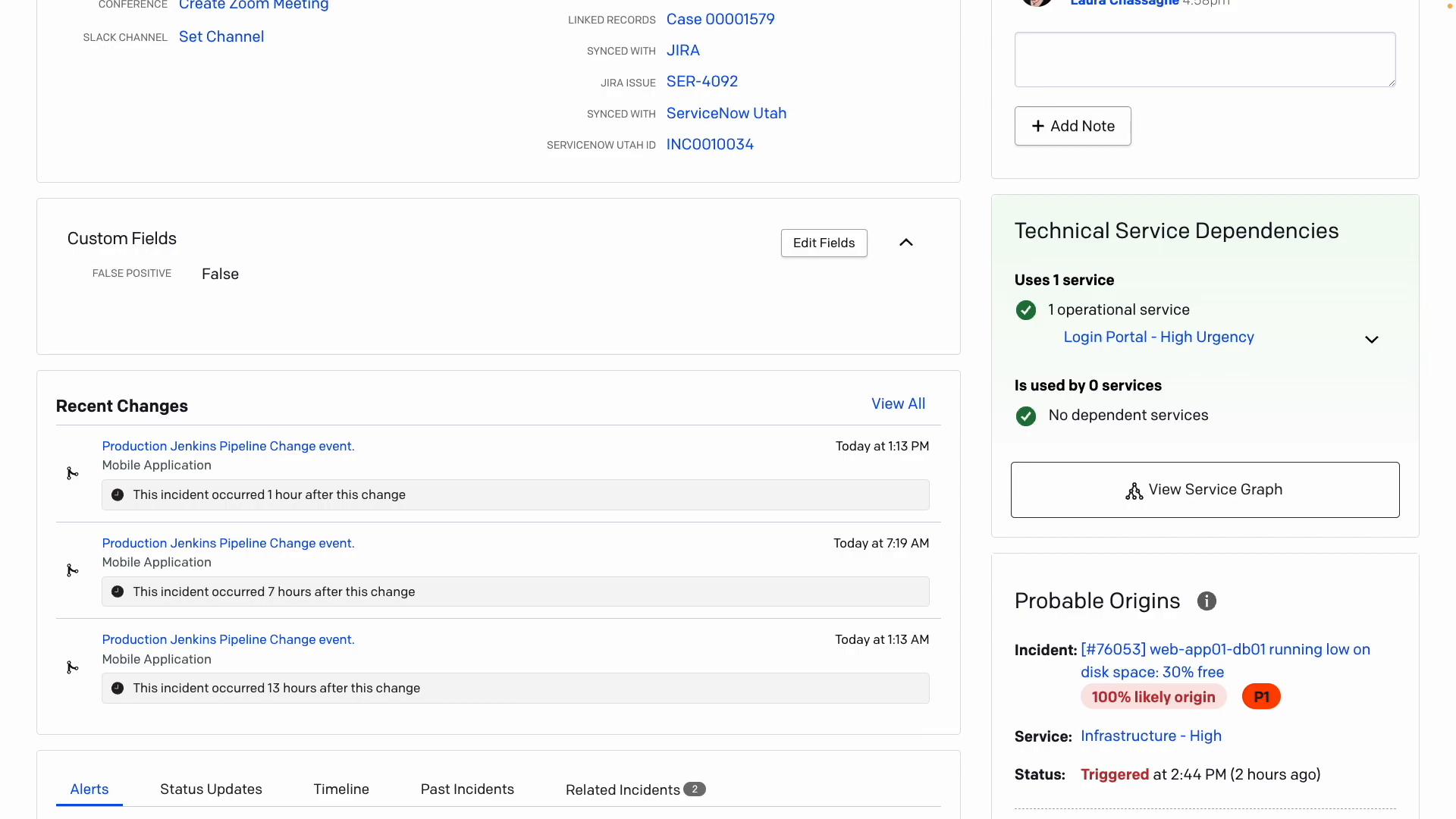
{"action": "mouse_move", "coordinate": [231, 334]}
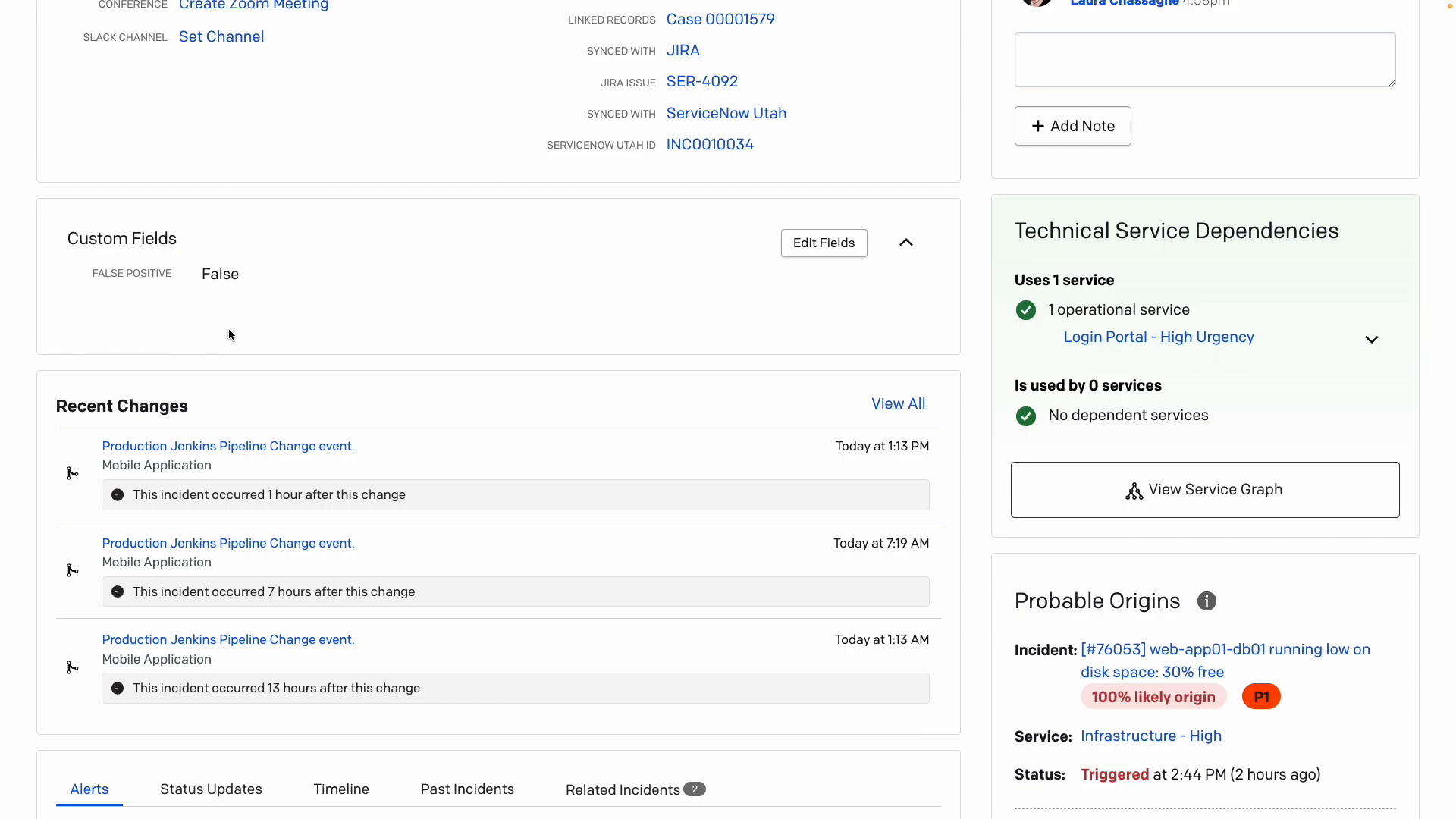
{"action": "mouse_move", "coordinate": [301, 351]}
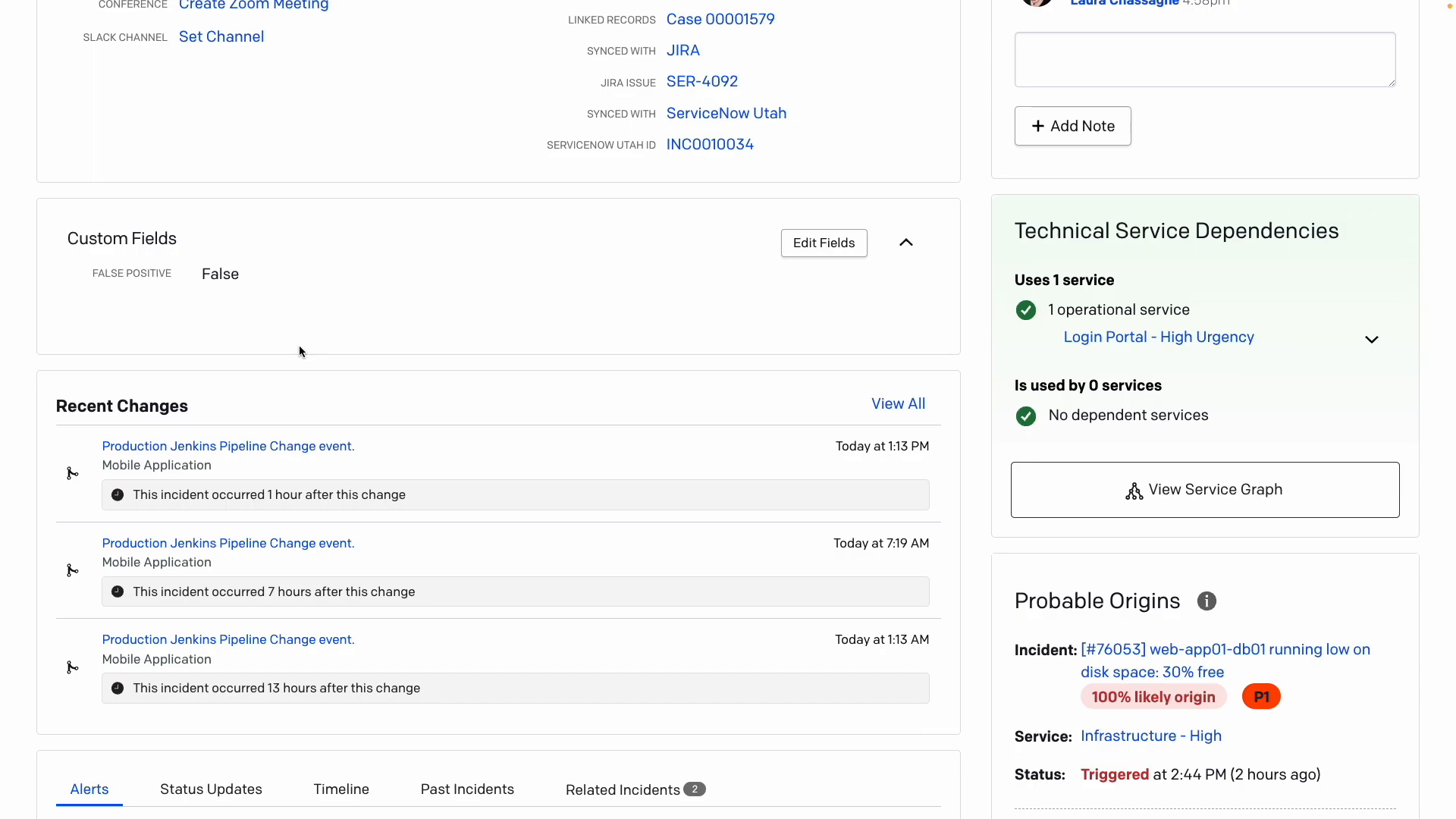
{"action": "mouse_move", "coordinate": [303, 355]}
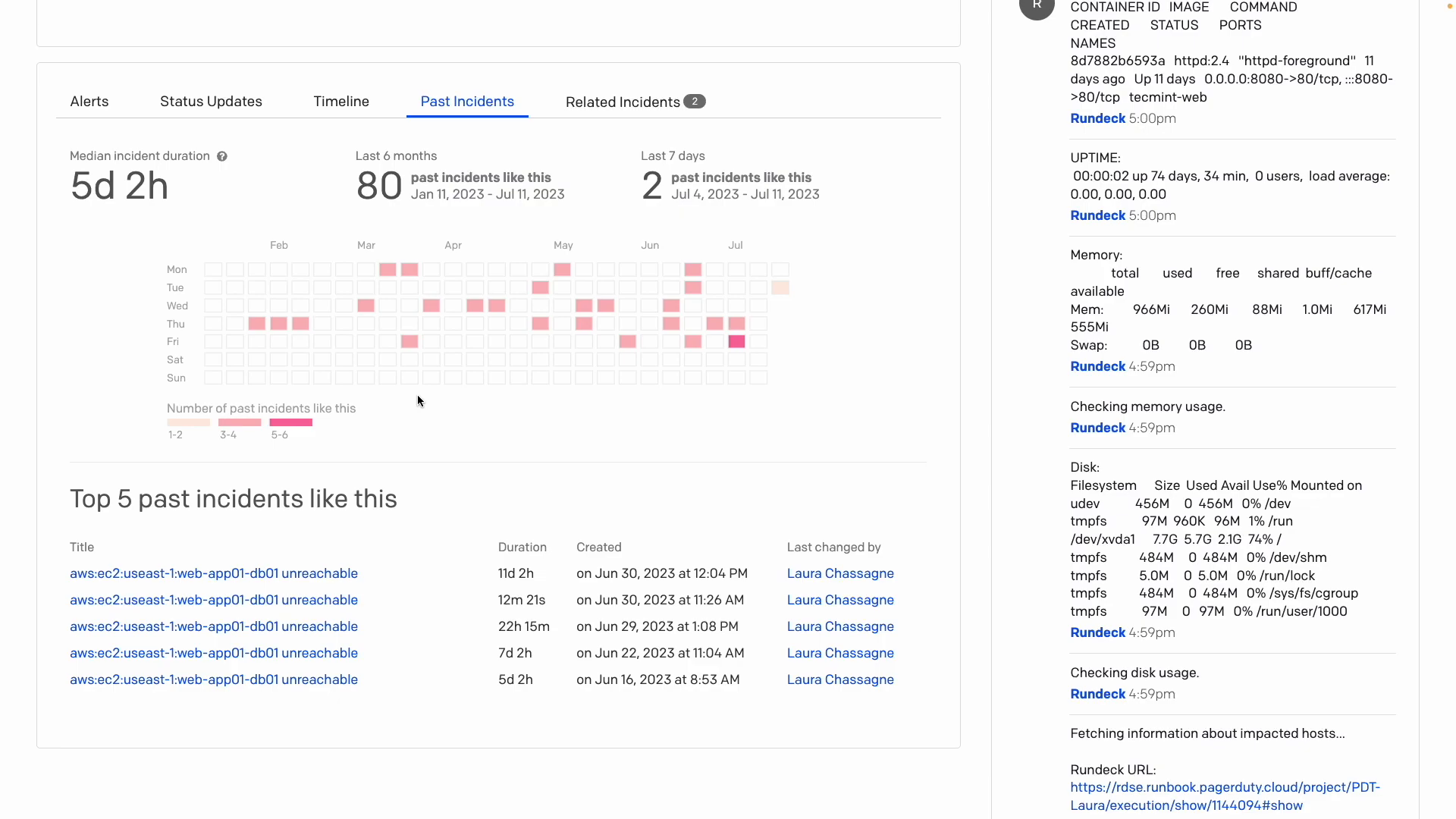
{"action": "mouse_move", "coordinate": [415, 396]}
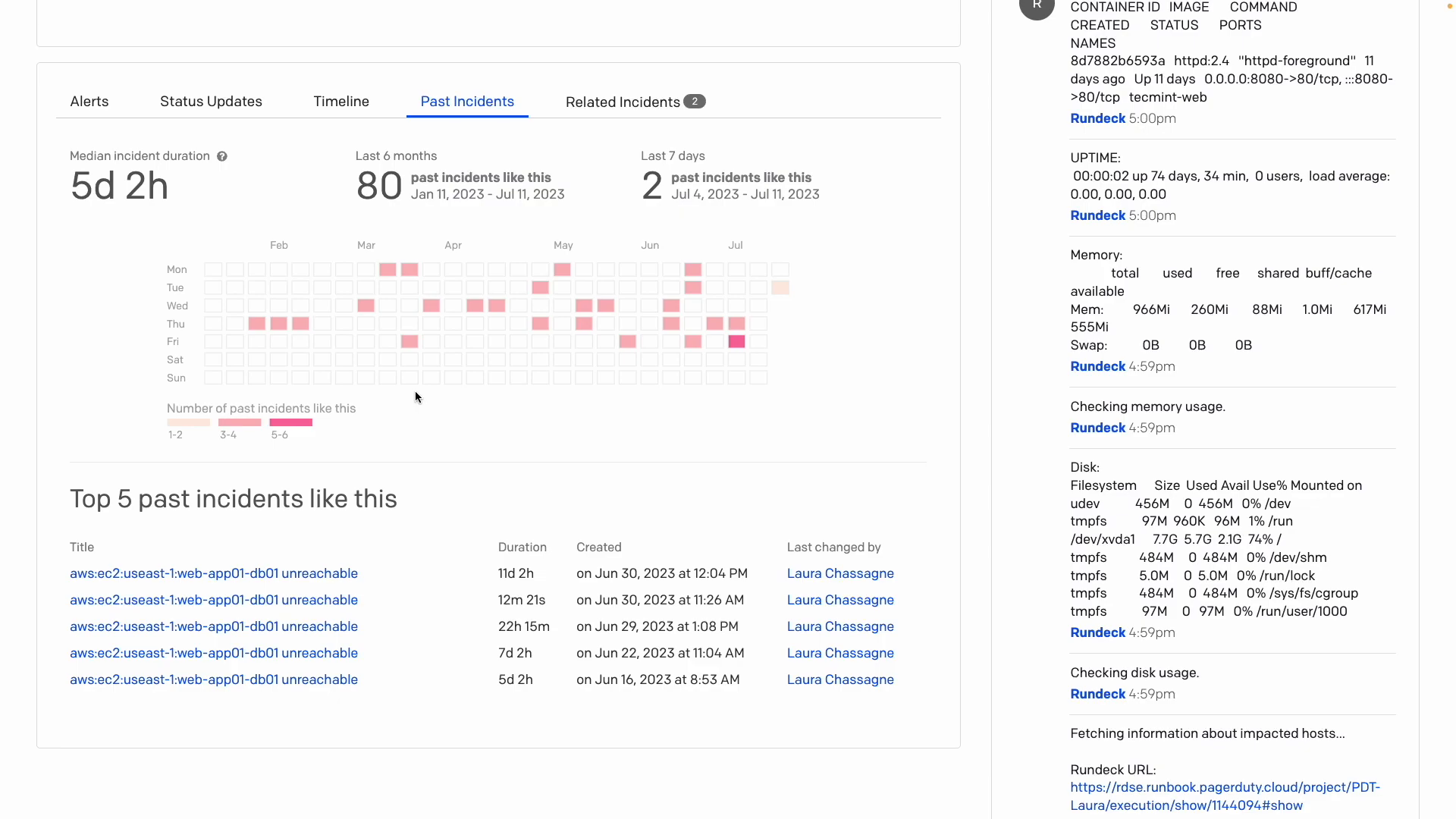
{"action": "mouse_move", "coordinate": [401, 390]}
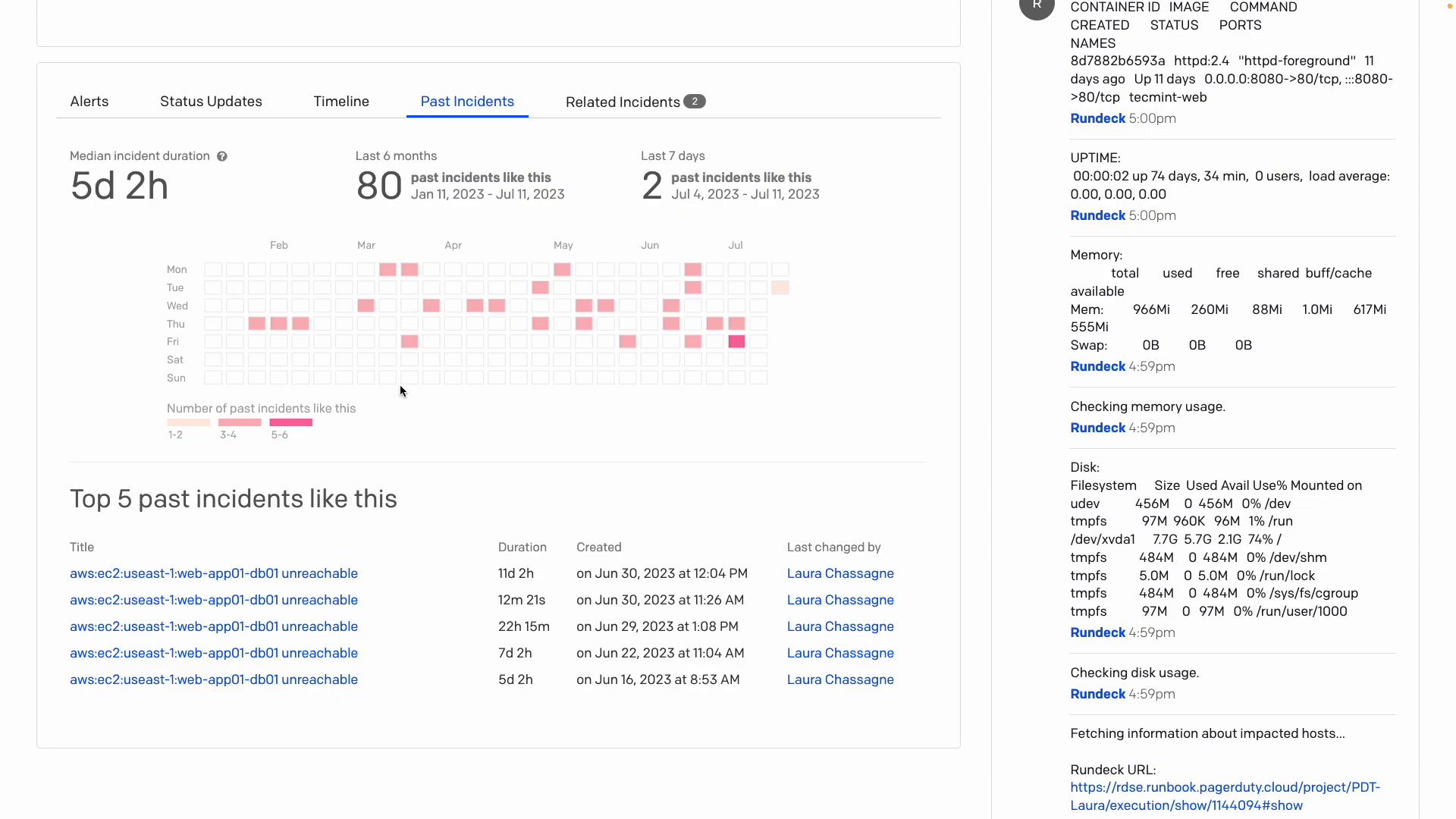